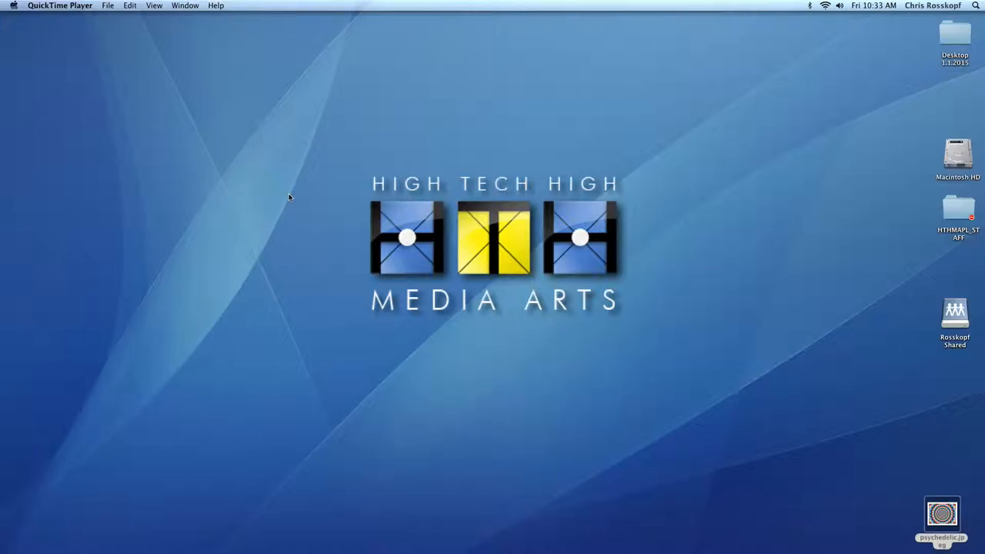
mouse_move(297, 240)
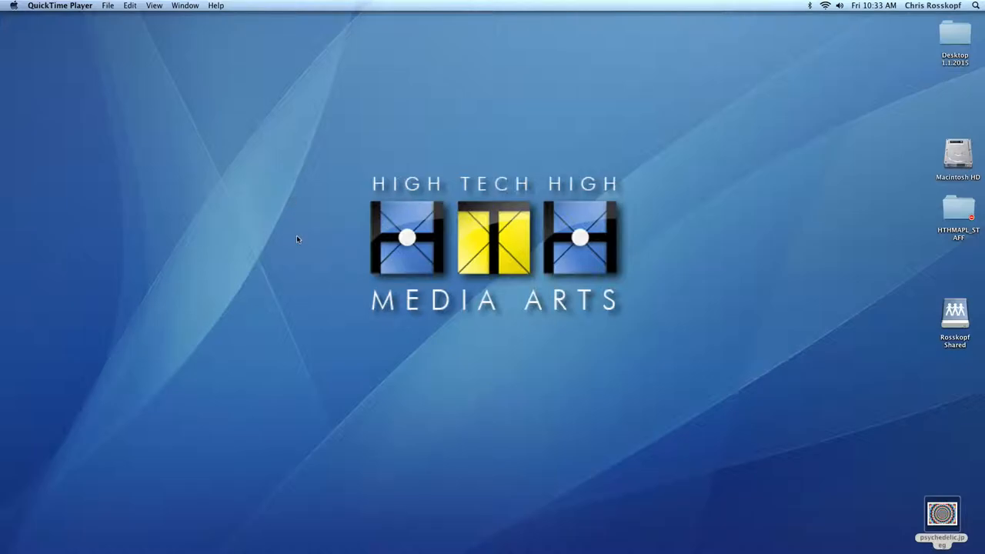
mouse_move(332, 284)
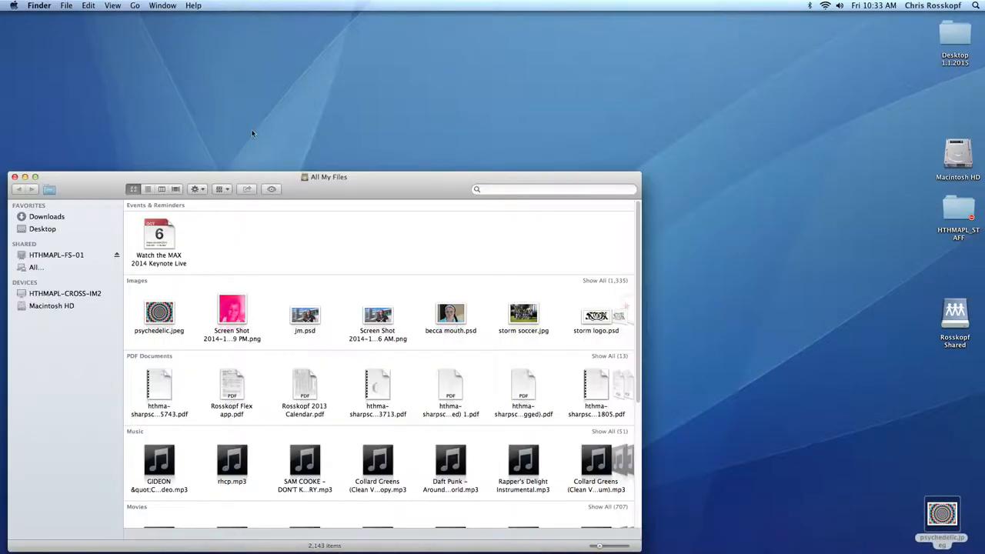
- Connect to the HTHMAPL-FS-01 server and enter the Rosskopf Shared folder
left_click(60, 256)
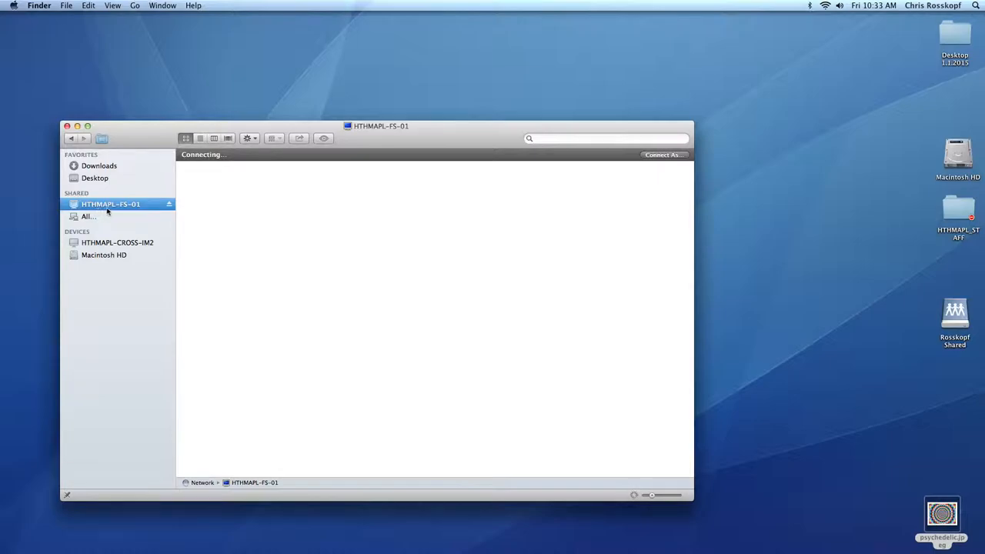
left_click(362, 296)
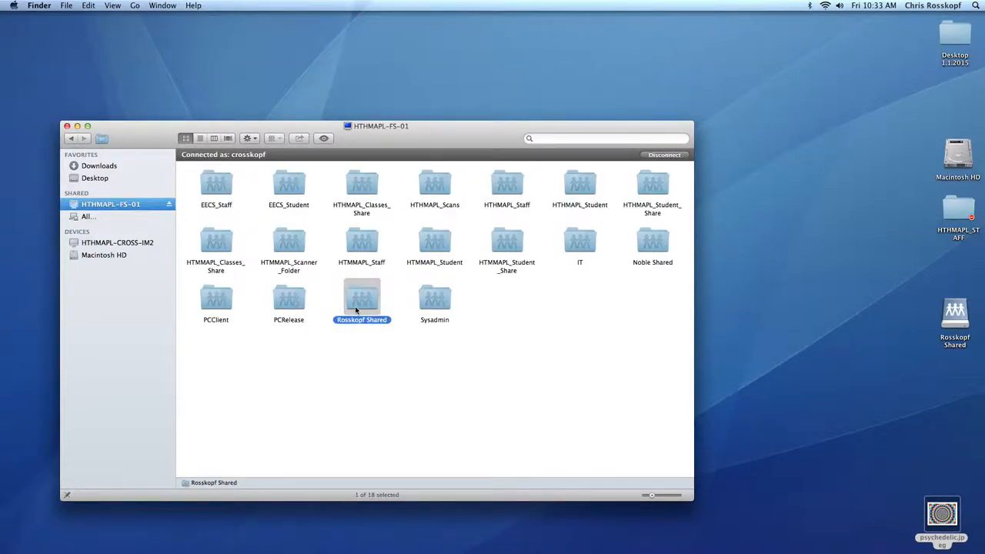
double_click(362, 296)
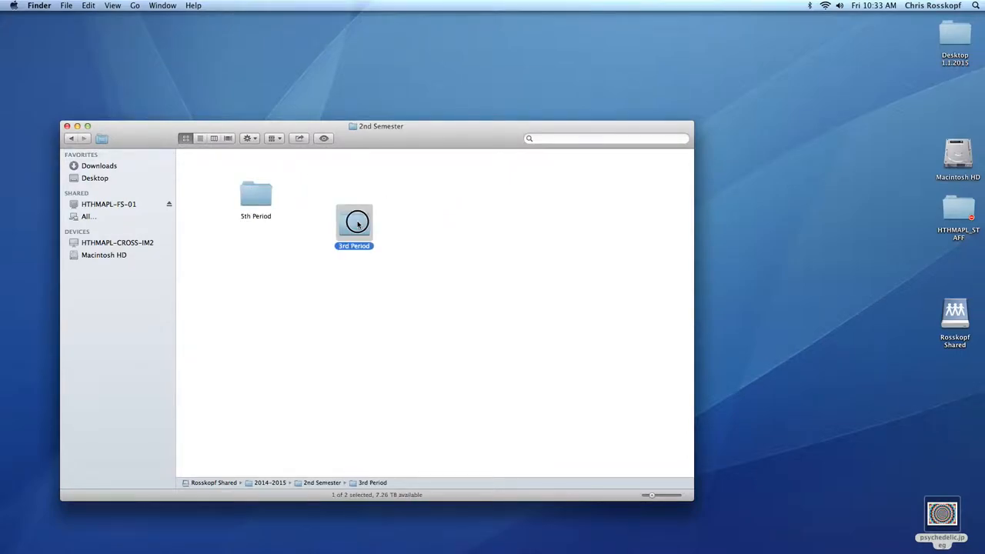
- Navigate into 3rd Period > 3rd pd green screen portraits and bring up file actions for a photo
double_click(354, 221)
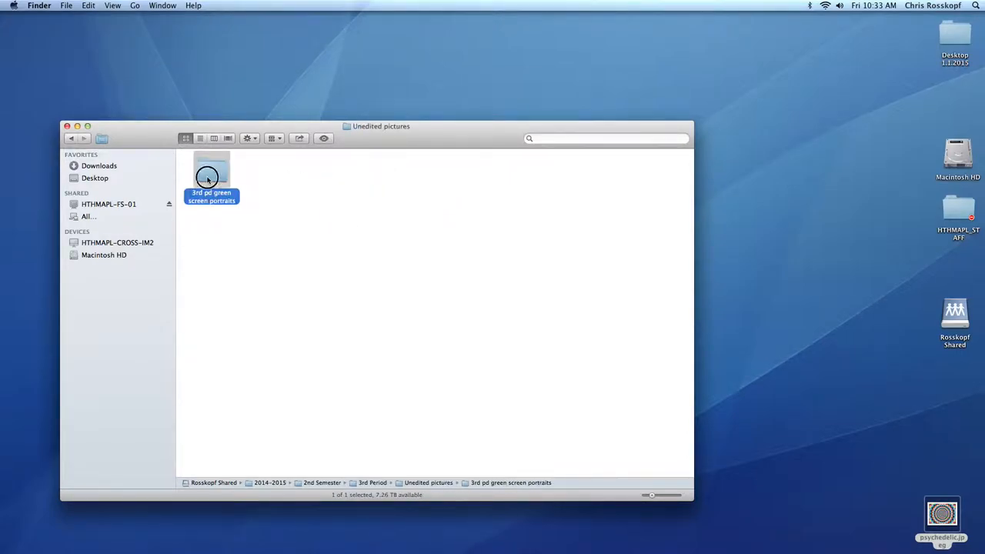
double_click(211, 168)
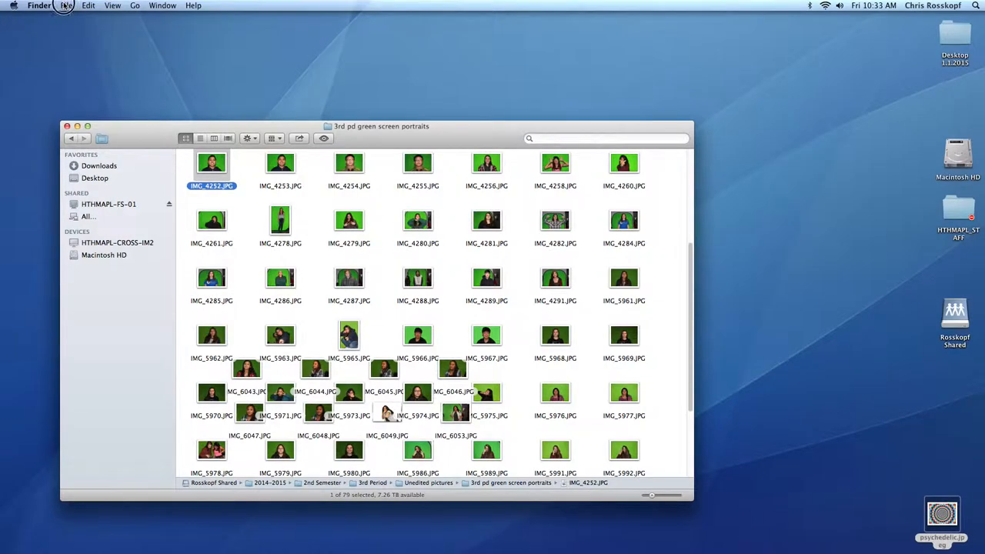
left_click(63, 7)
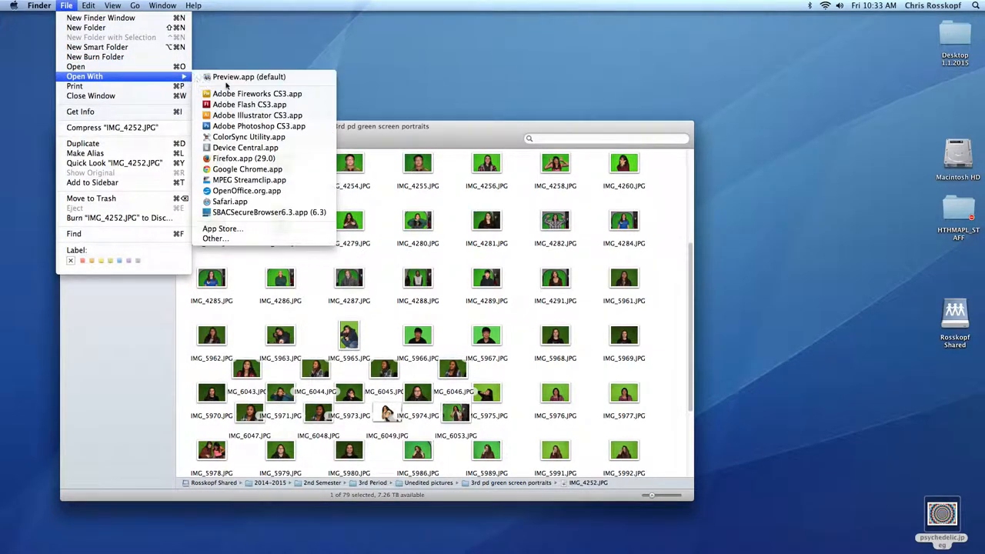
- Open IMG_4252.JPG in Photoshop and convert its Background into editable Layer 0
left_click(257, 126)
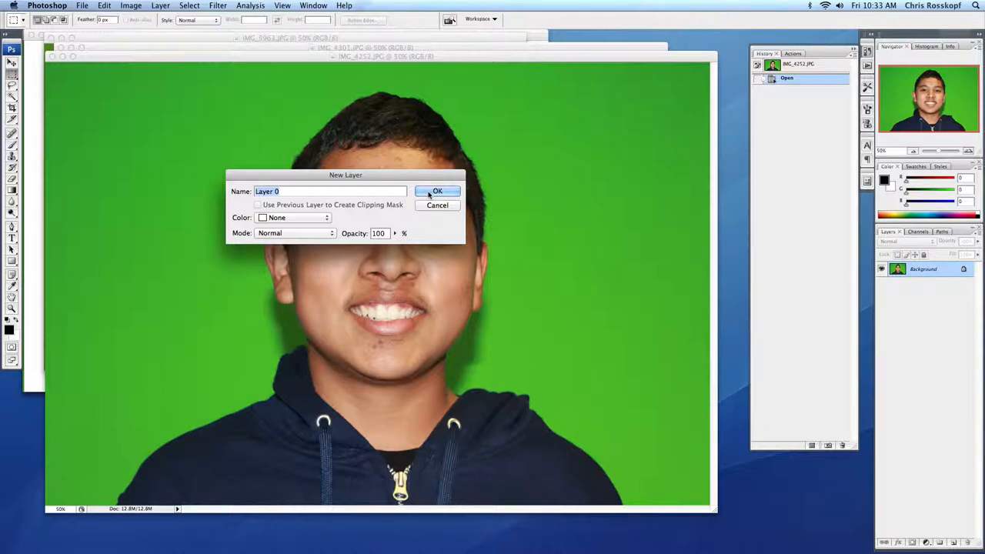
left_click(438, 191)
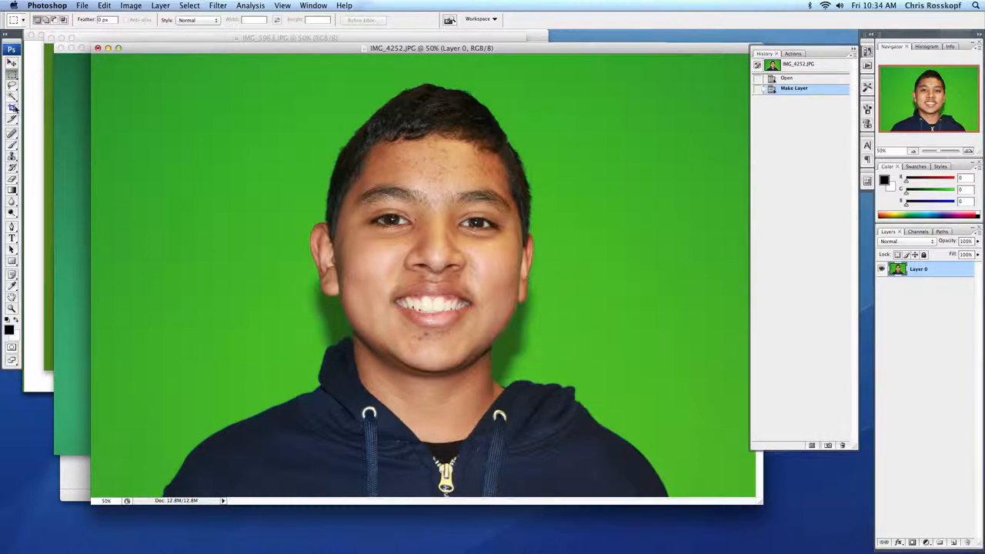
- Select the green backdrop with the Magic Wand, delete it to transparency and deselect
left_click(13, 100)
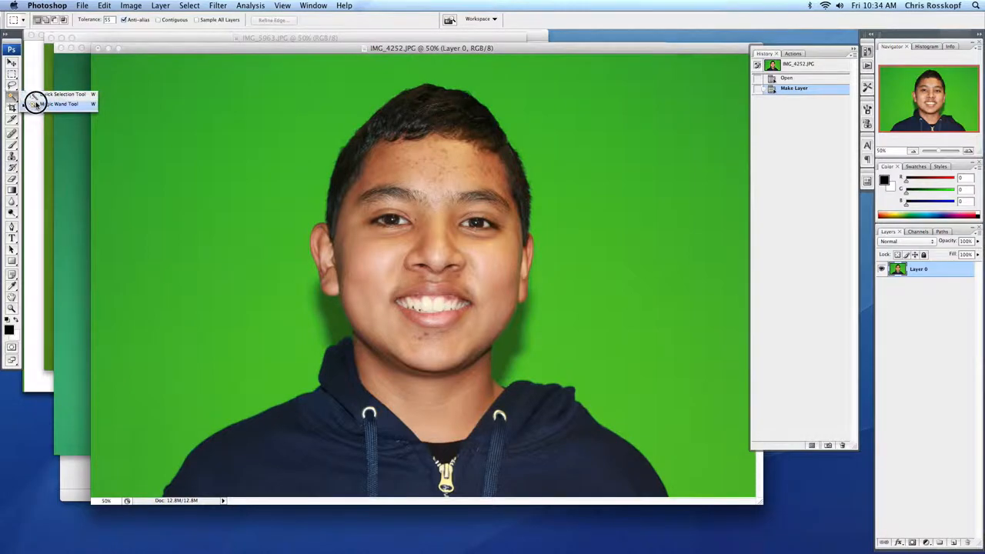
left_click(234, 358)
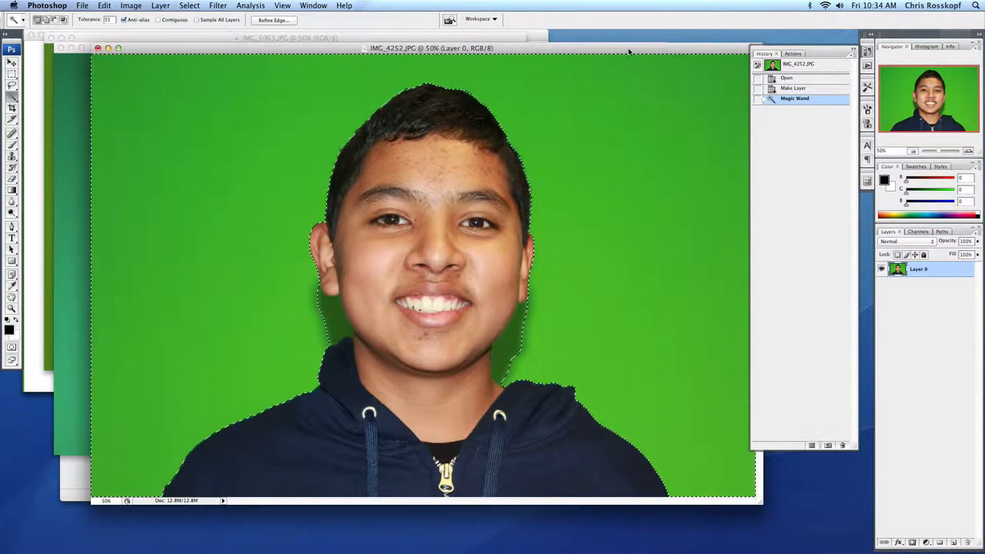
left_click_drag(431, 48, 399, 48)
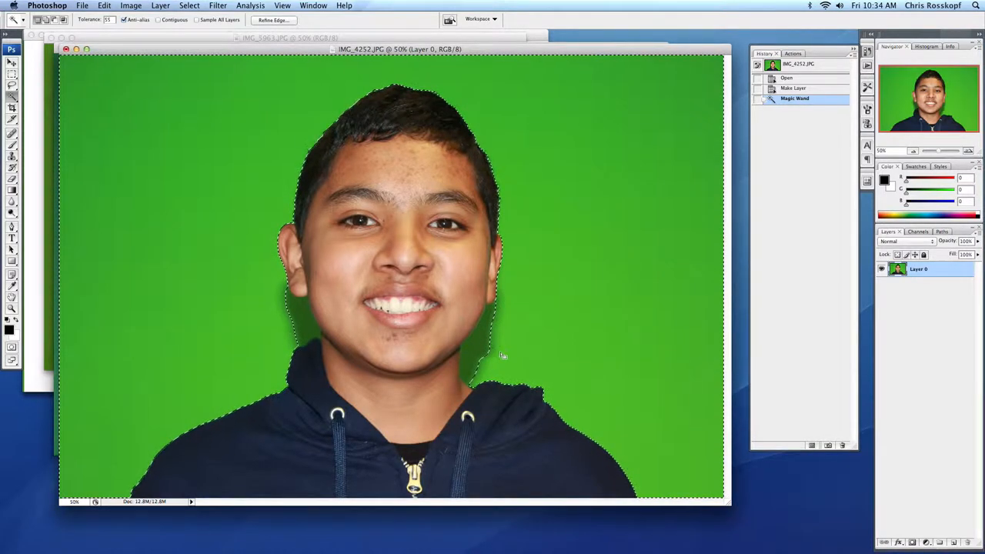
key("Delete")
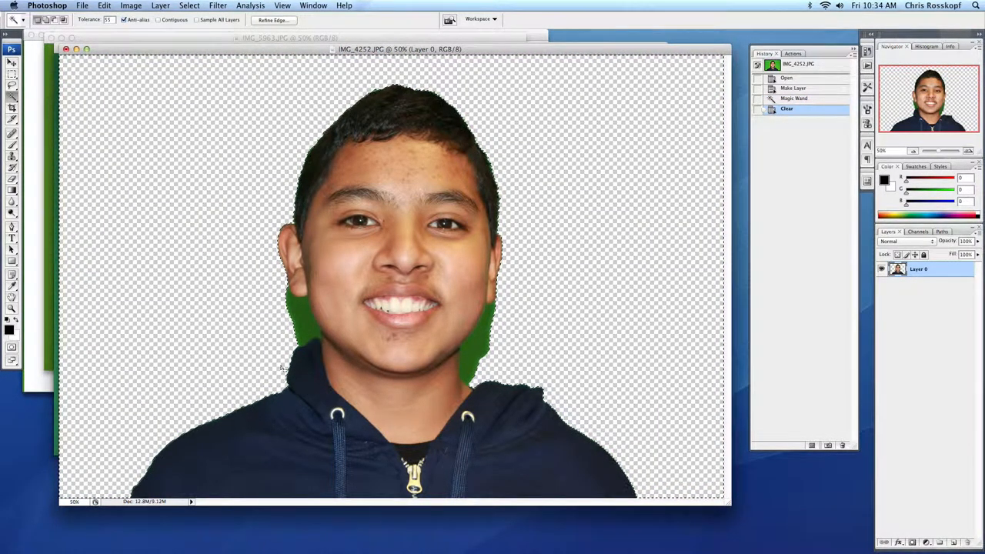
key("Cmd+D")
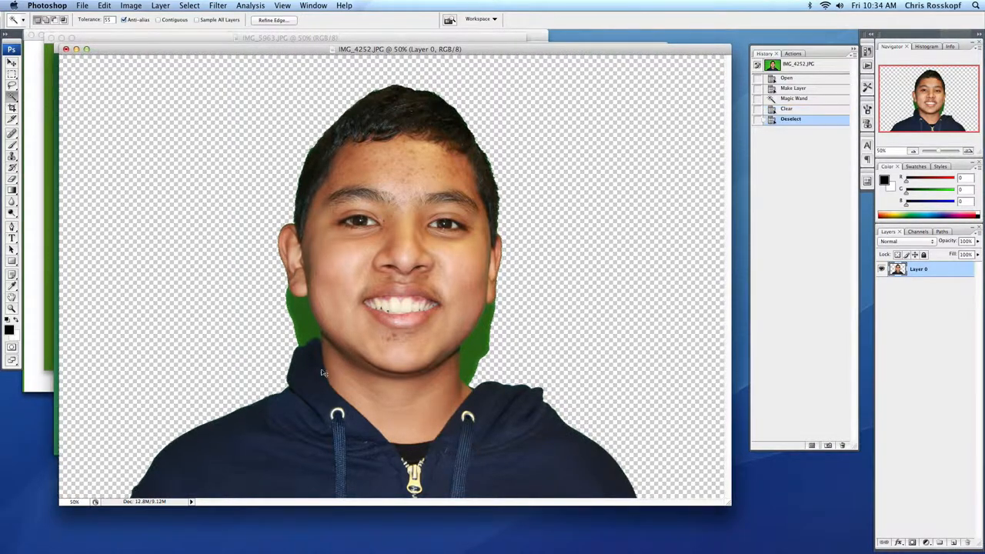
- Select and clear the leftover green patches beside the boy's neck
left_click(322, 371)
type("22")
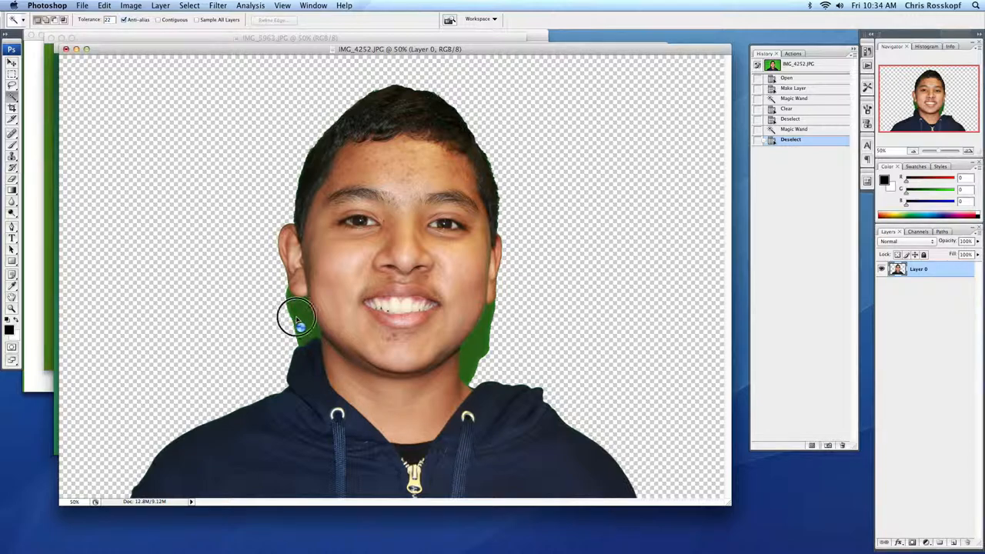
left_click(294, 317)
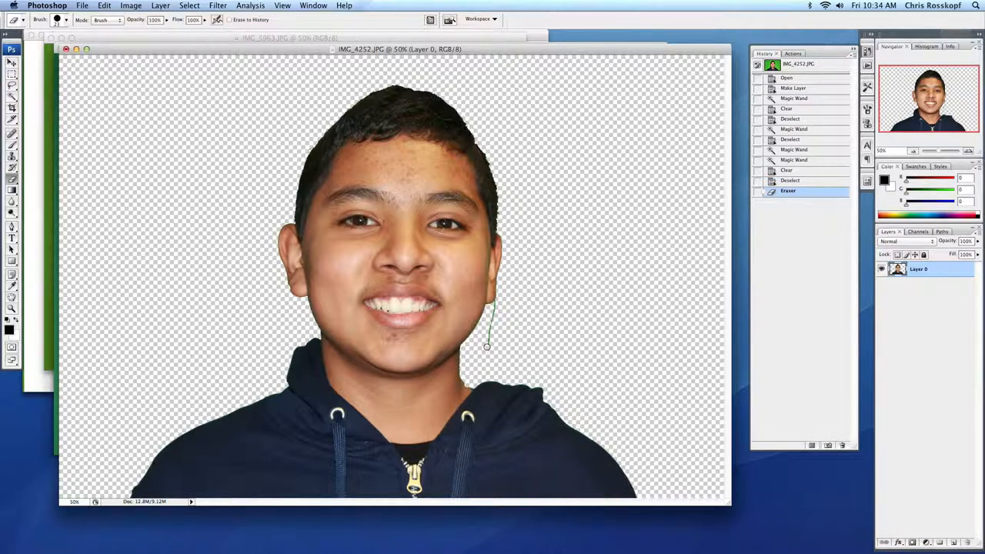
- Erase the remaining green fringe along the boy's edges for a clean cut-out
left_click_drag(486, 346, 502, 302)
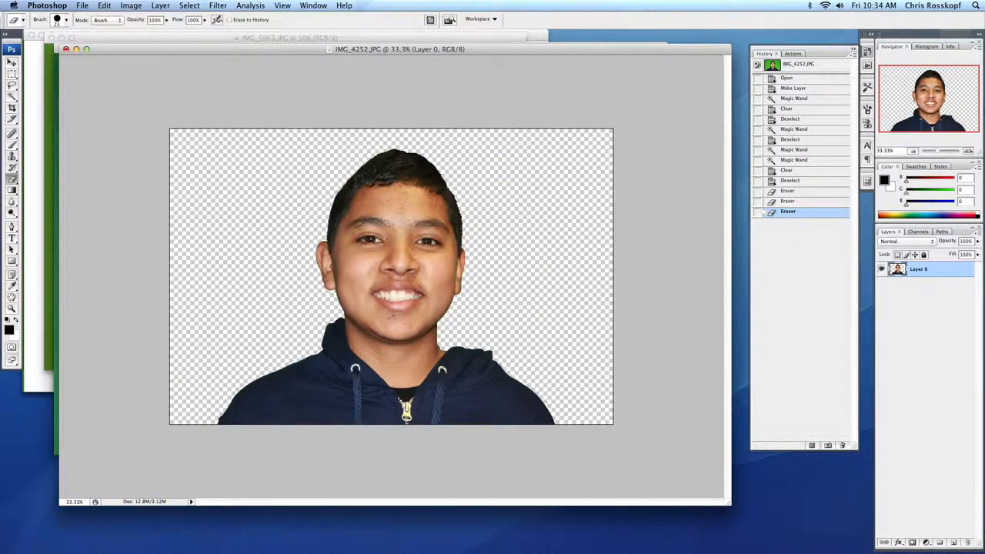
left_click(11, 55)
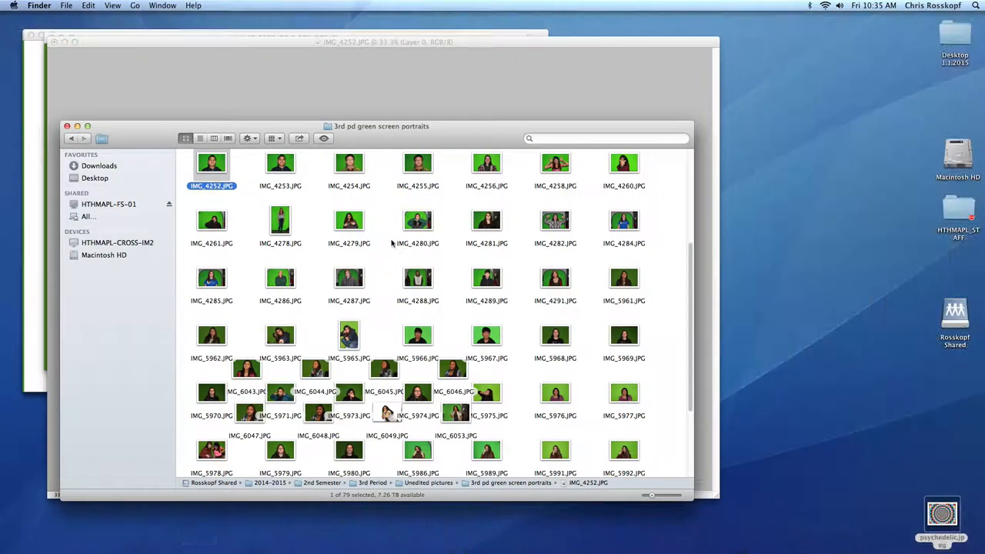
- Locate psychedelic.jpeg in Finder and open it in Photoshop
left_click(95, 178)
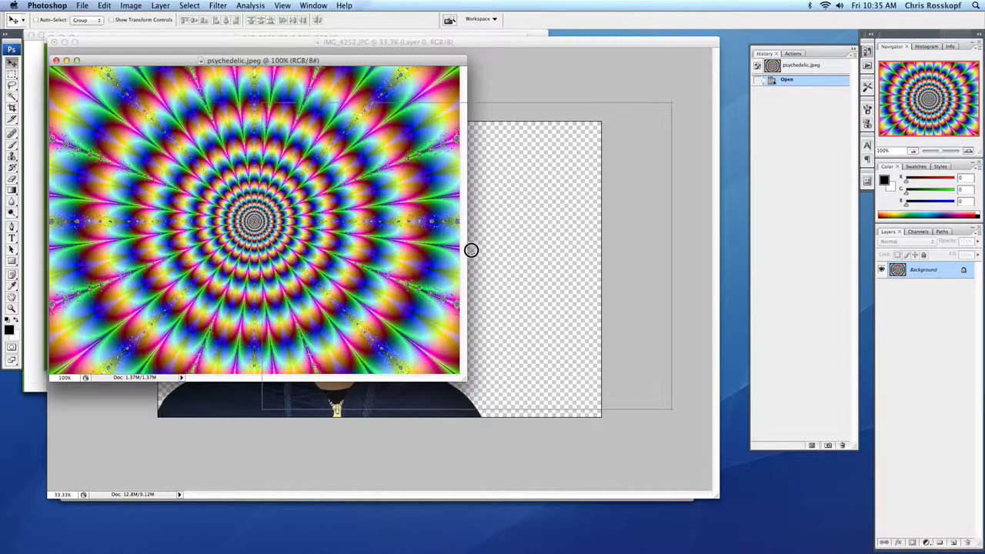
- Drag the spiral into the portrait, enlarge it as a backdrop, then select the boy's layer to resize him
left_click_drag(254, 223, 369, 254)
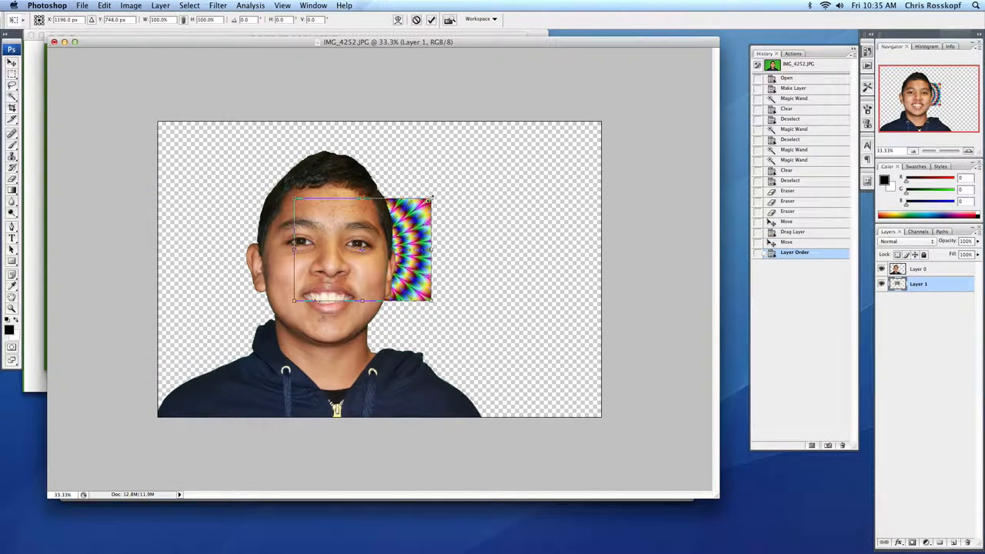
left_click_drag(433, 198, 599, 124)
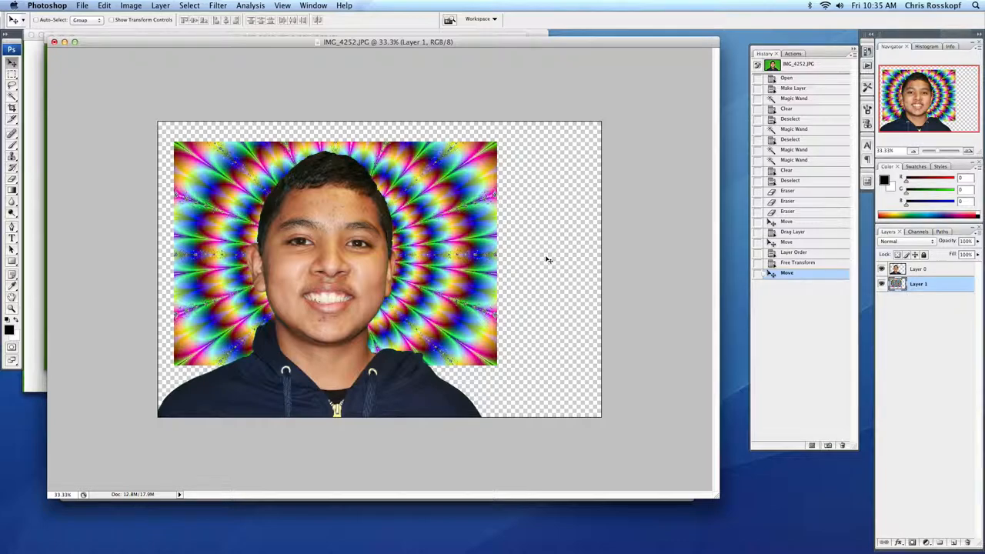
left_click(921, 268)
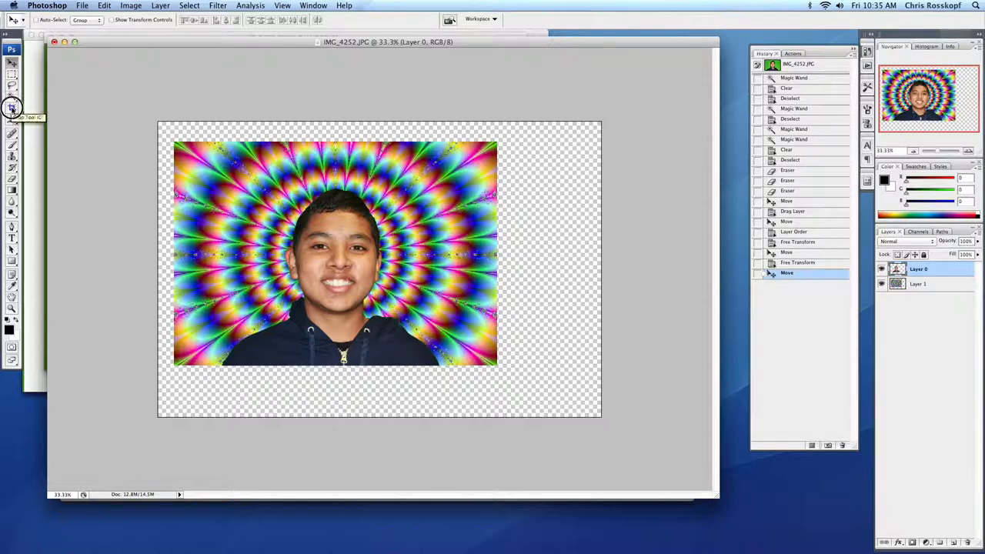
- Crop the composite down to the spiral's edges, removing the empty margins
left_click(9, 105)
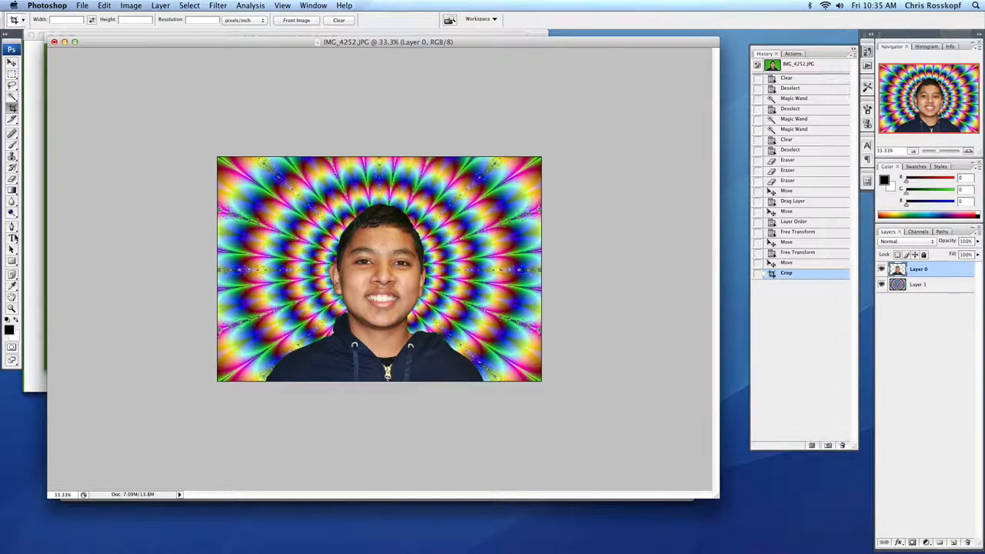
mouse_move(214, 225)
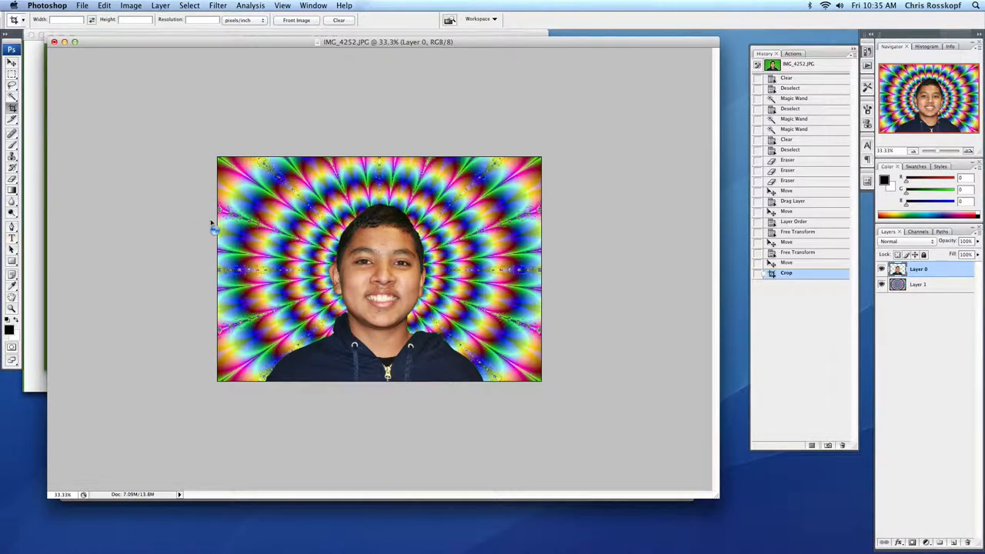
- Add red title text reading 'Psycahdelic Peter' across the top of the spiral
left_click(11, 225)
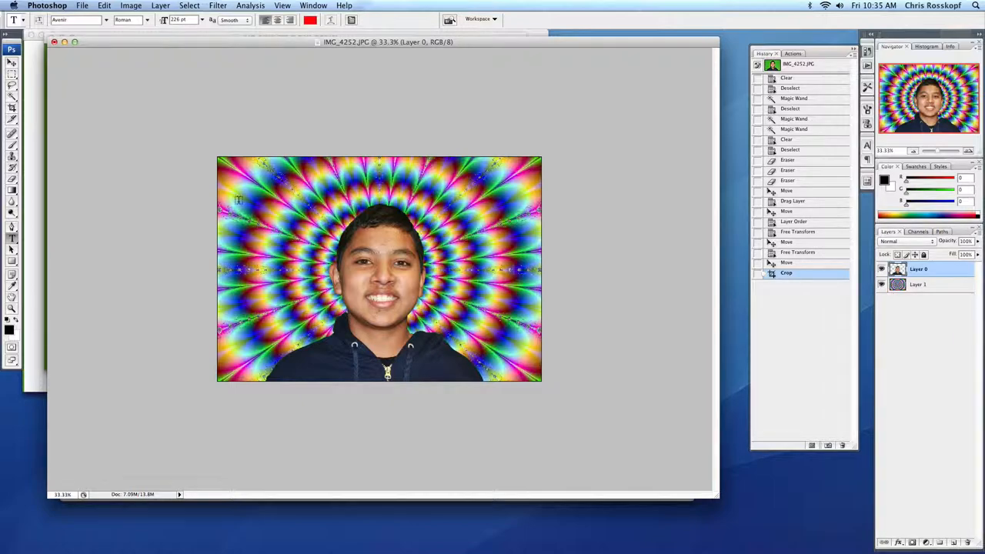
type("Ps")
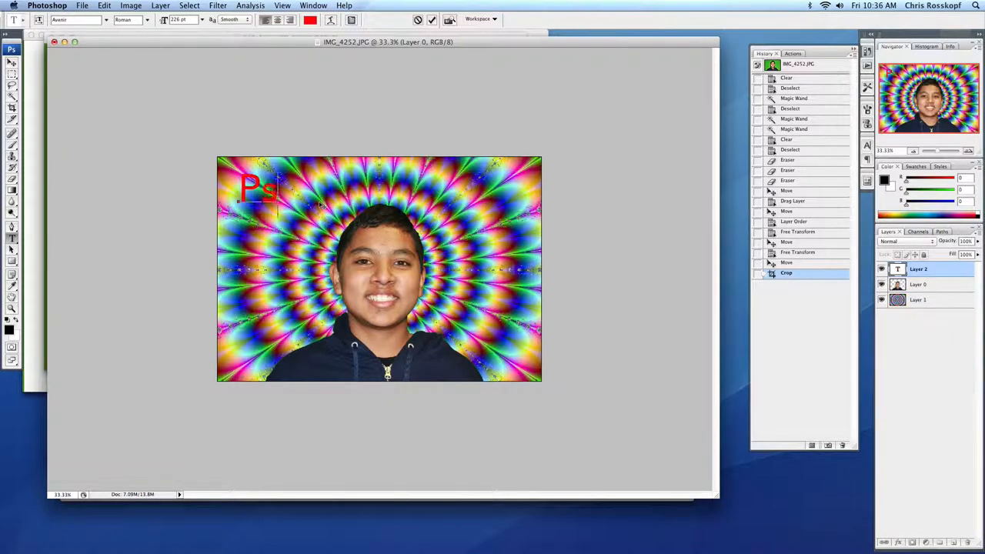
type("yc")
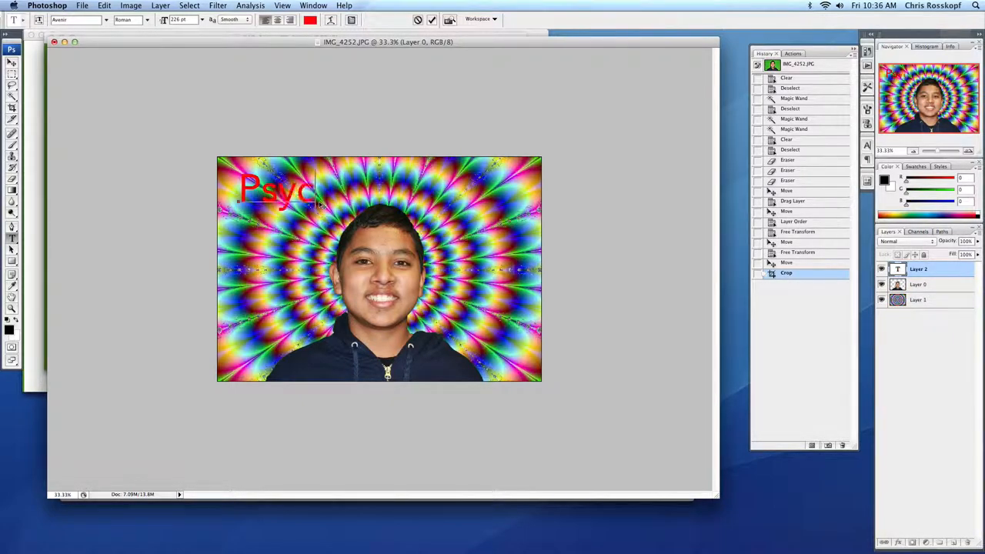
type("ahdelic")
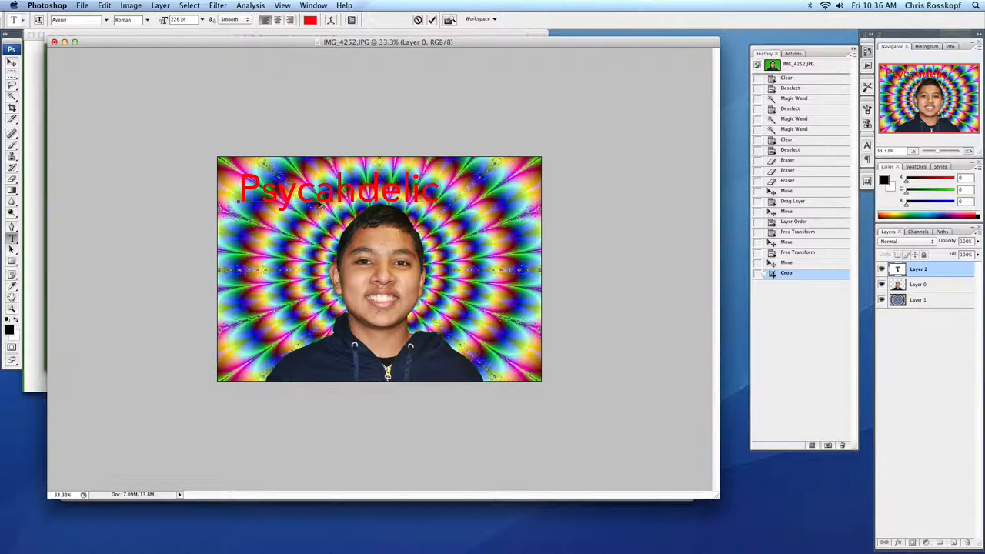
type("Peter")
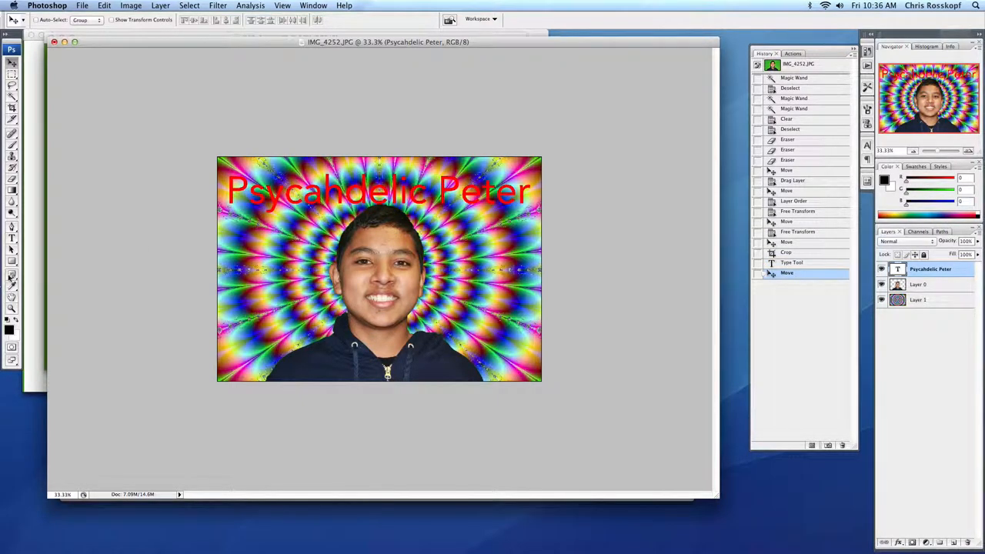
- Warp the title into an Arc shape curving over the boy's head
left_click(12, 226)
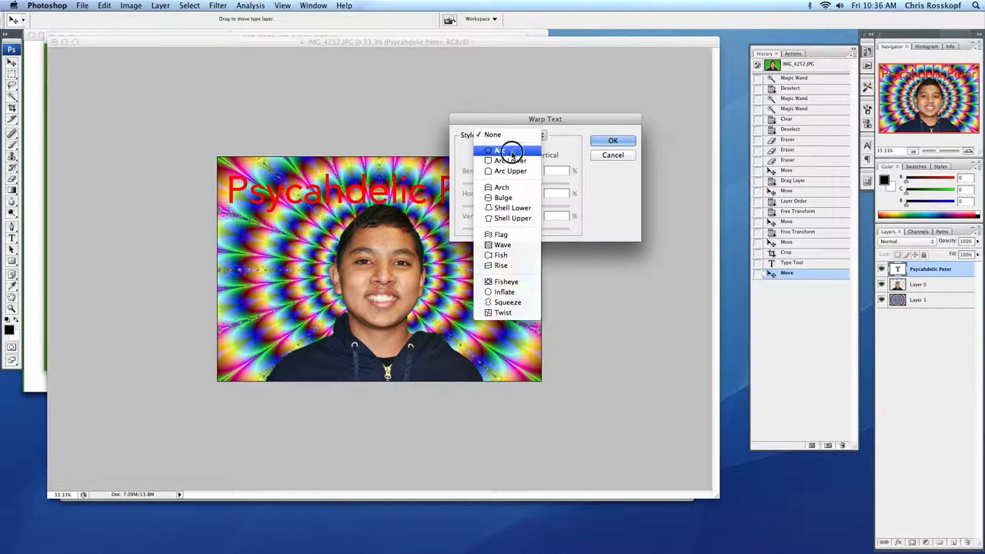
left_click(502, 151)
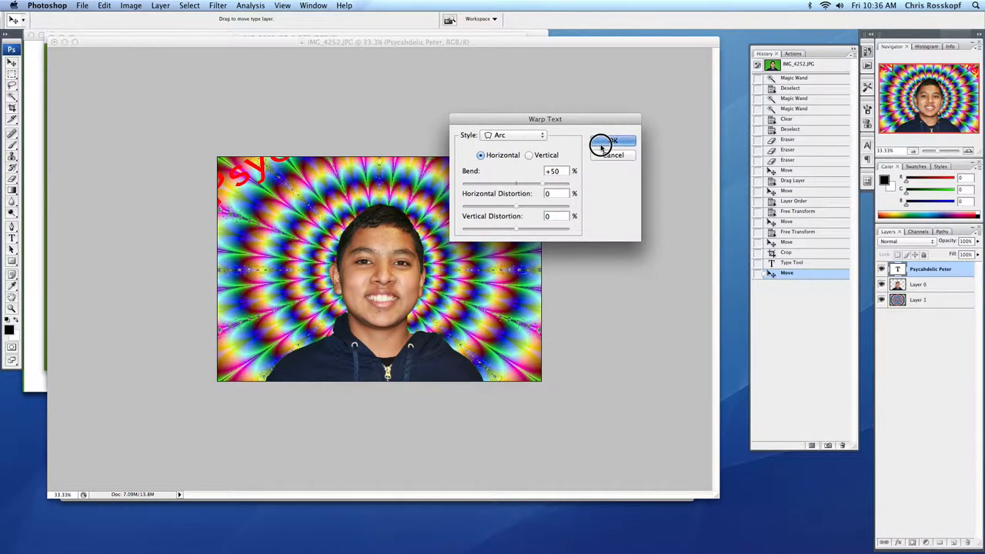
left_click(610, 142)
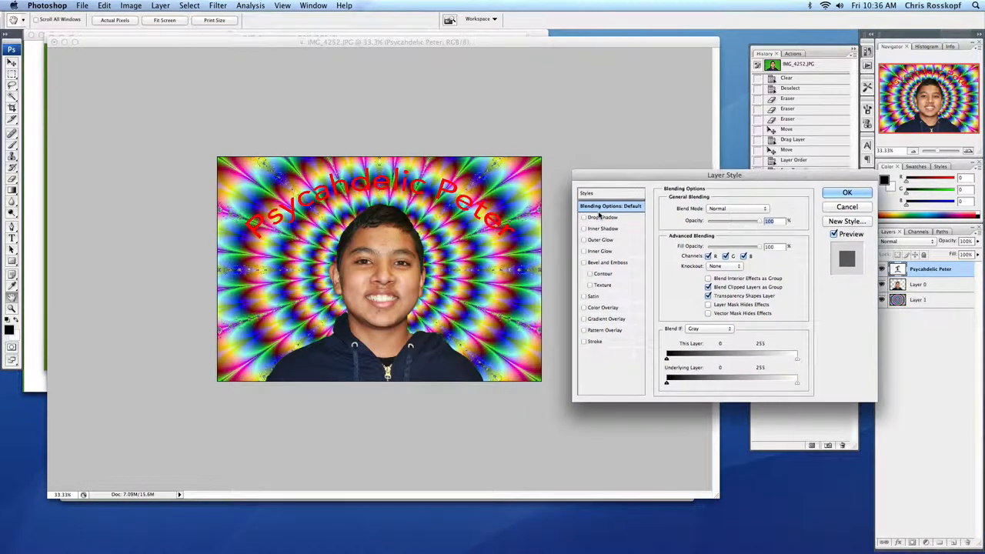
- Give the title a drop shadow with increased distance and enable a Color Overlay
left_click(602, 217)
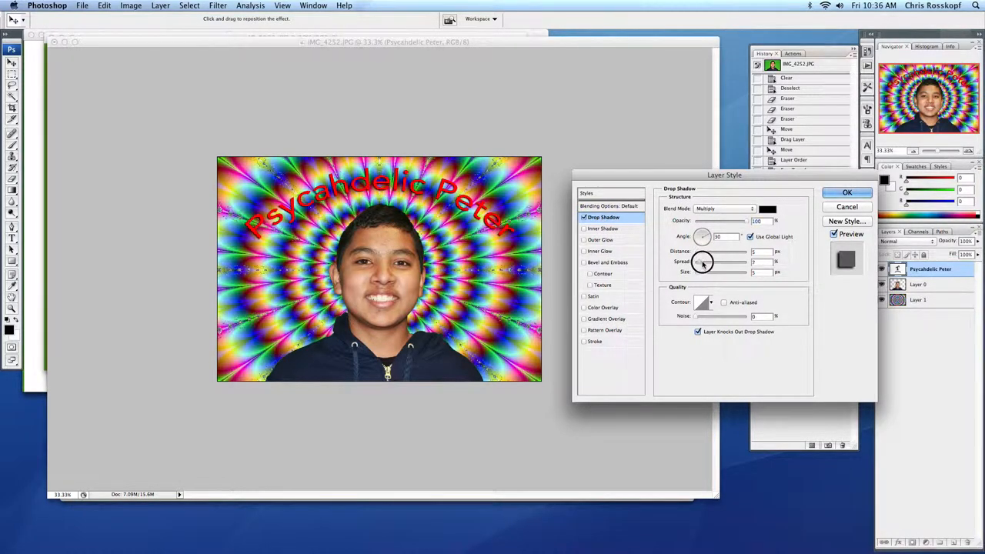
left_click_drag(702, 262, 724, 262)
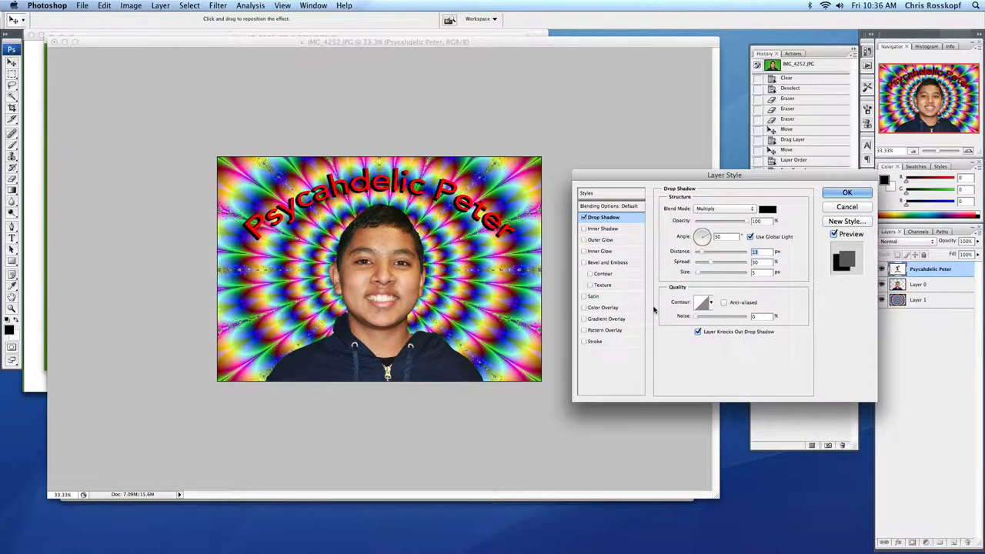
mouse_move(601, 308)
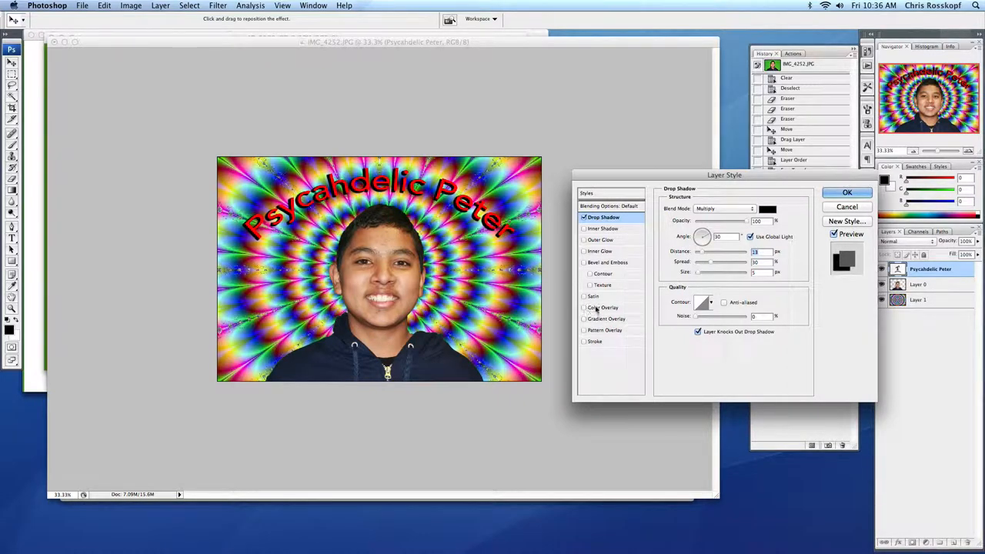
left_click(604, 308)
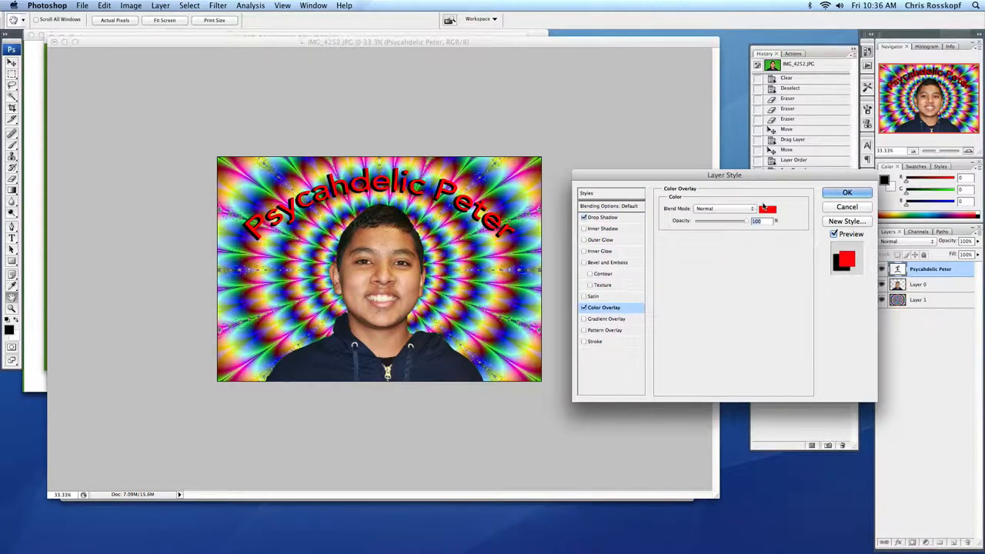
left_click(773, 210)
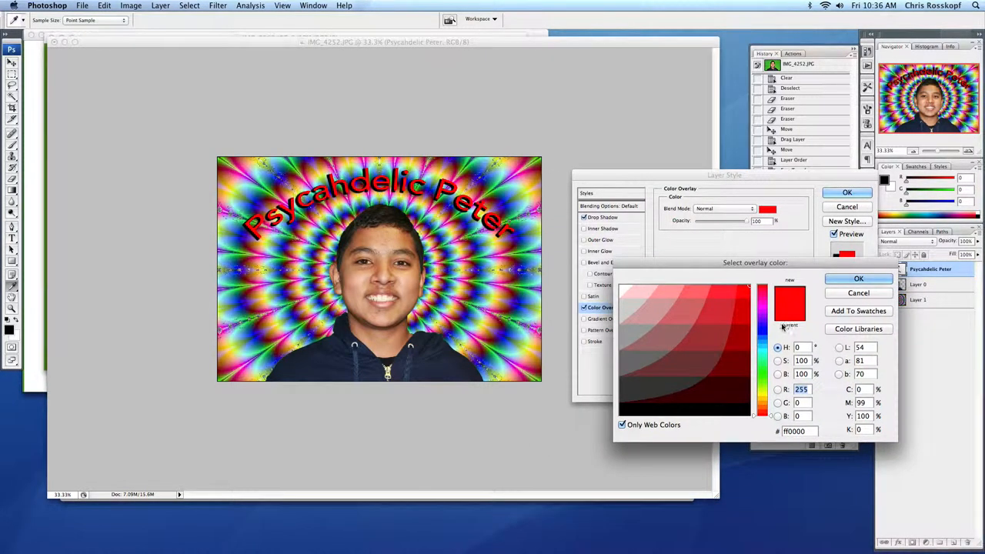
- Choose a bright medium green for the overlay, allowing non-web-safe colours, and confirm it
left_click(763, 376)
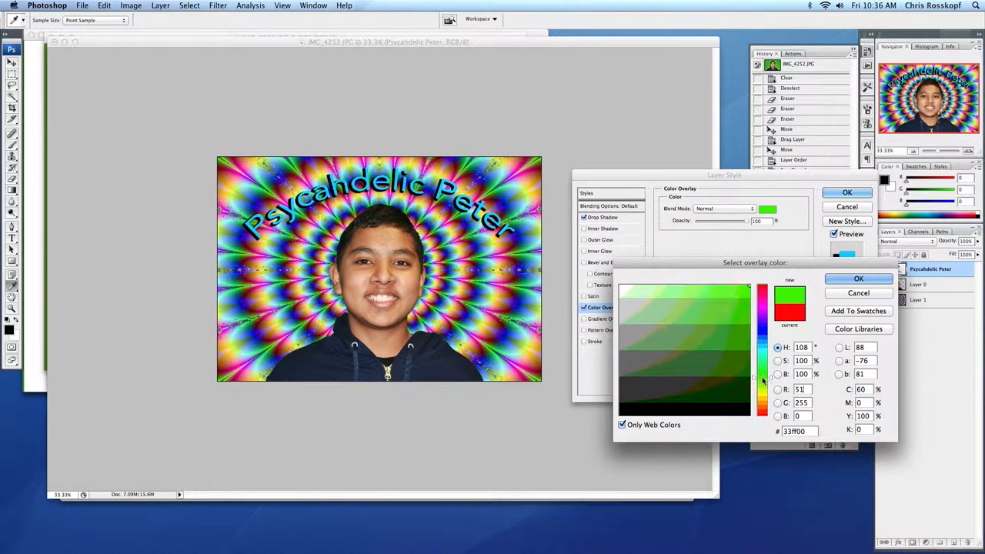
left_click(764, 374)
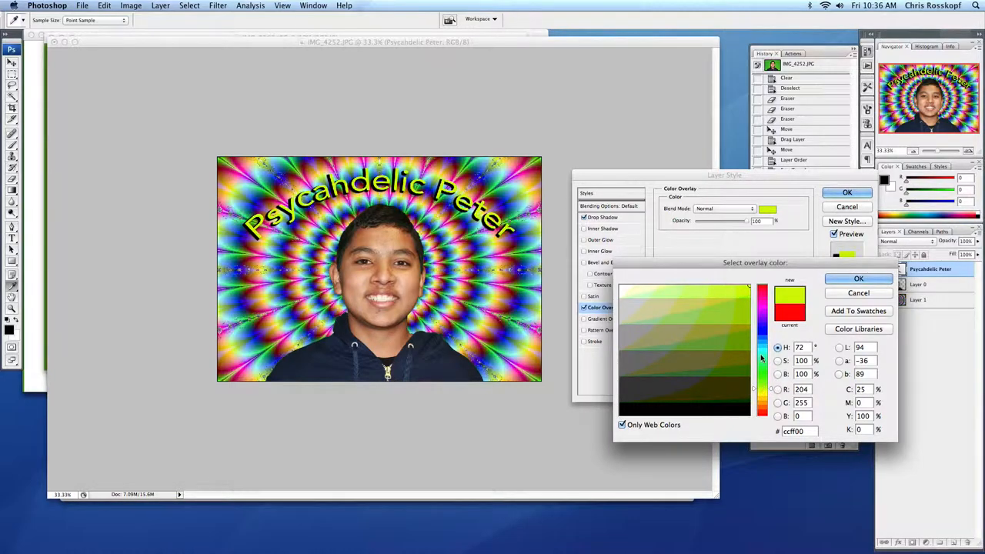
left_click(747, 319)
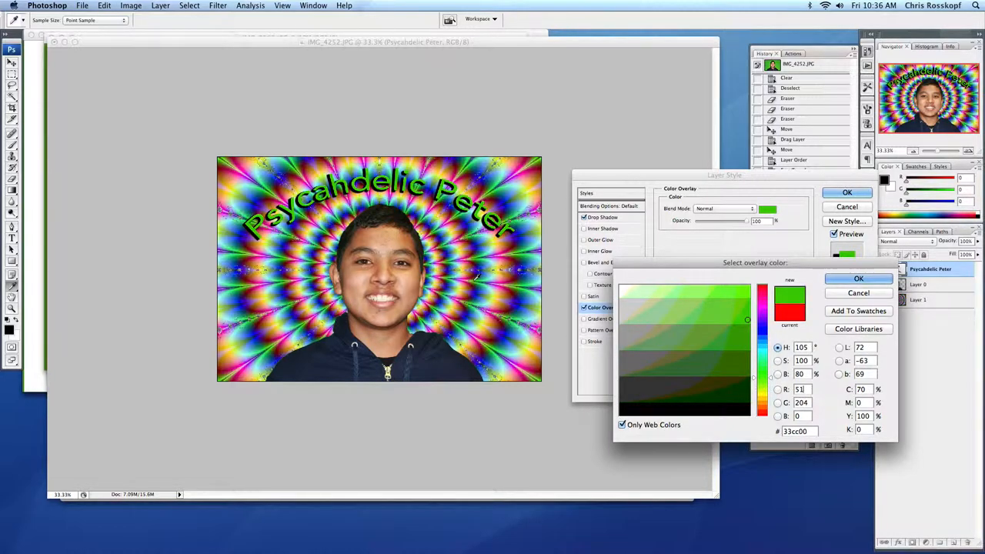
left_click(764, 366)
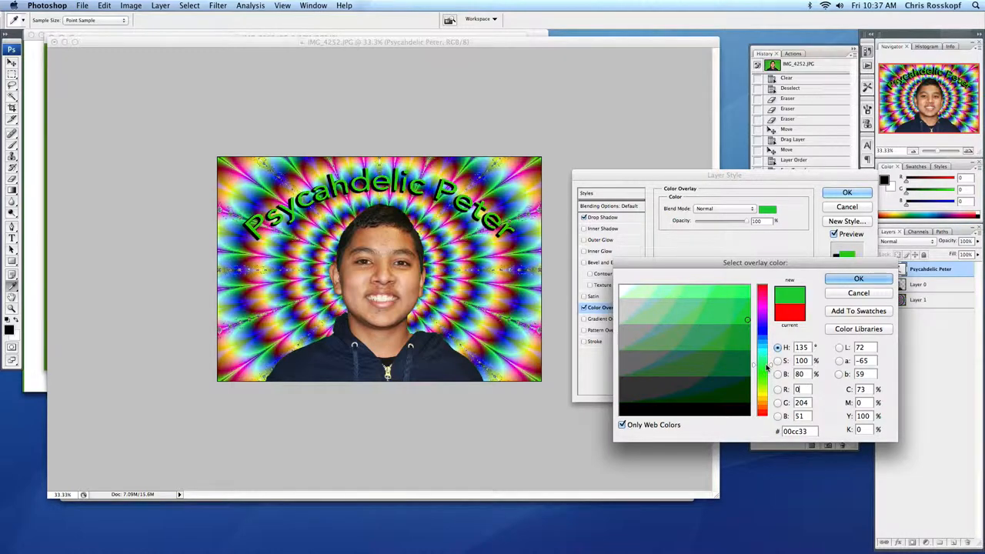
left_click(699, 343)
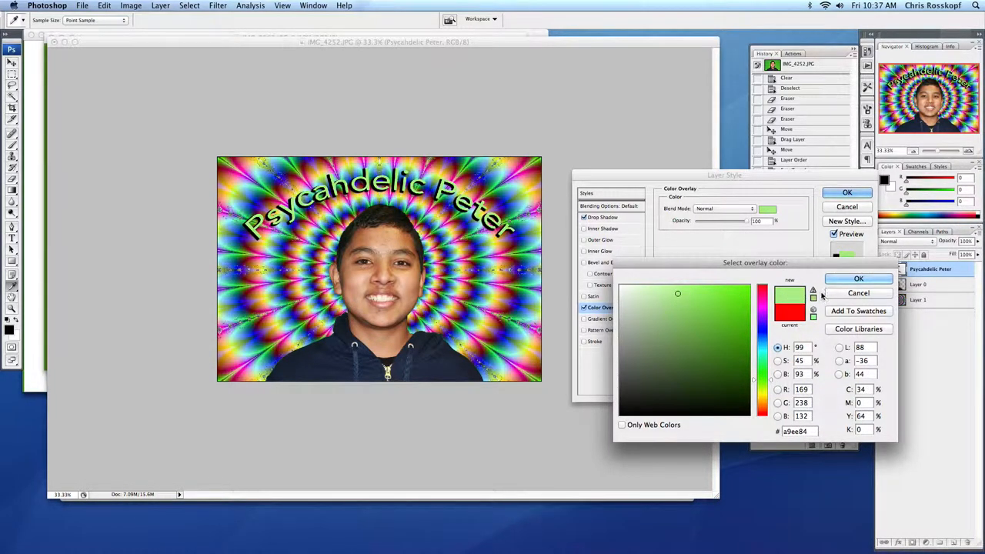
left_click(859, 279)
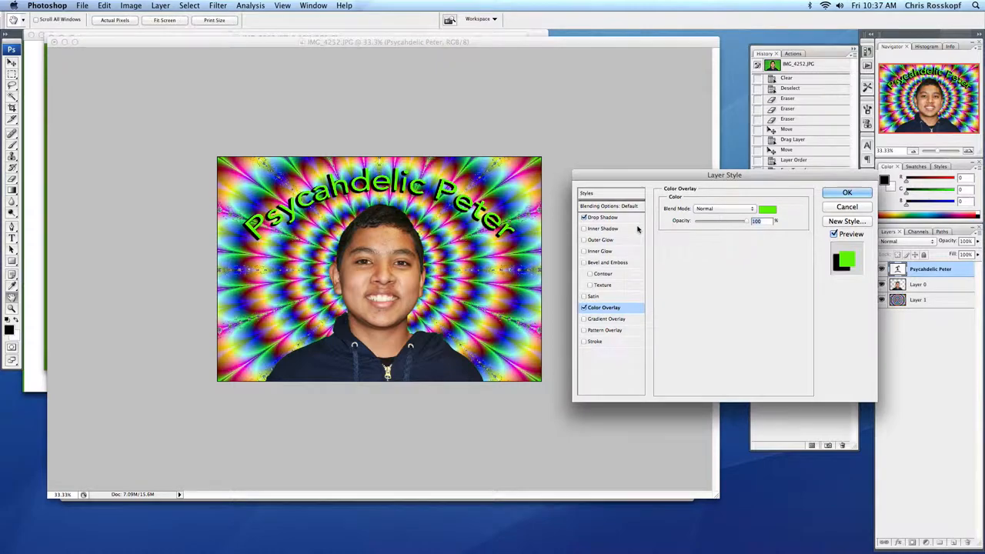
- Add an Outer Glow with larger Size and a Stroke to the title, then confirm the Layer Style
left_click(601, 240)
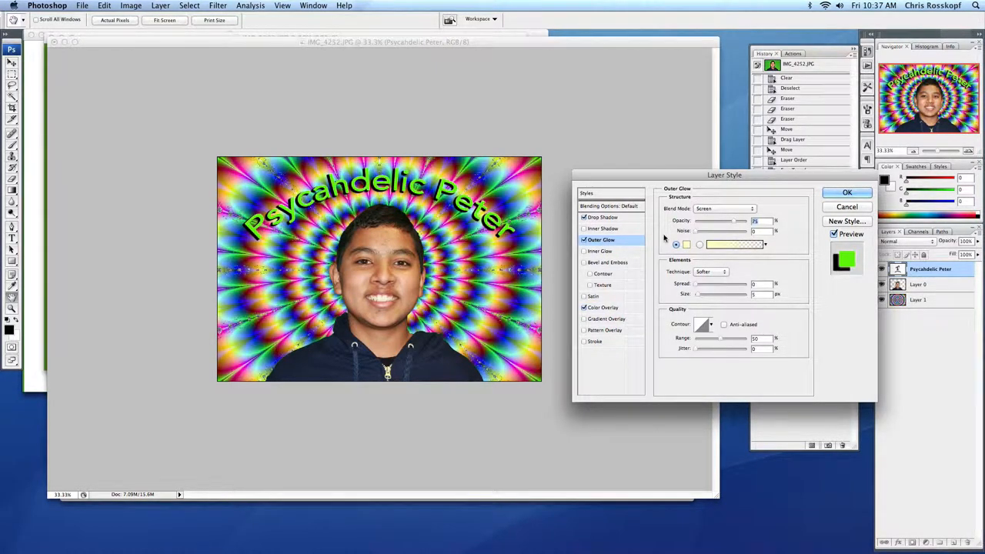
mouse_move(699, 288)
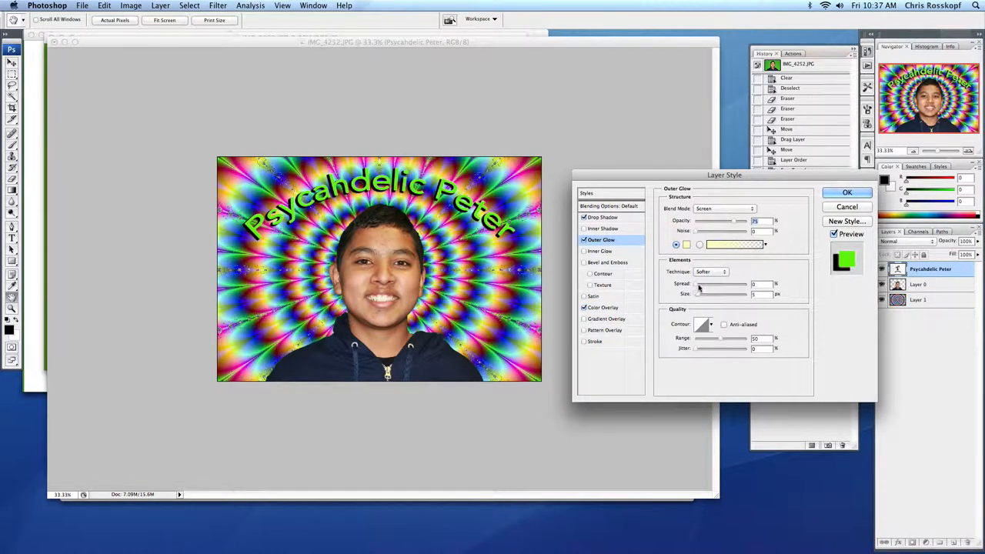
left_click_drag(699, 290, 708, 290)
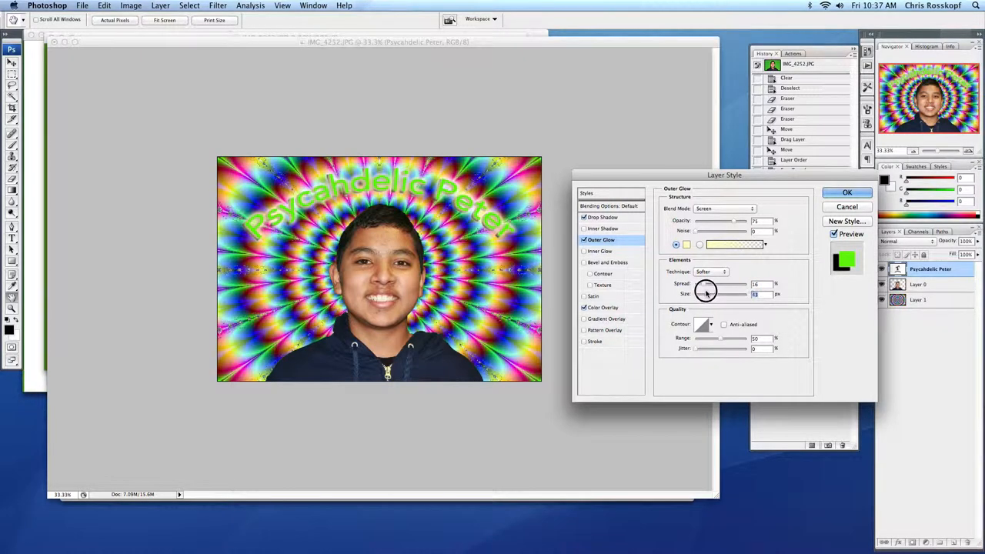
left_click(594, 342)
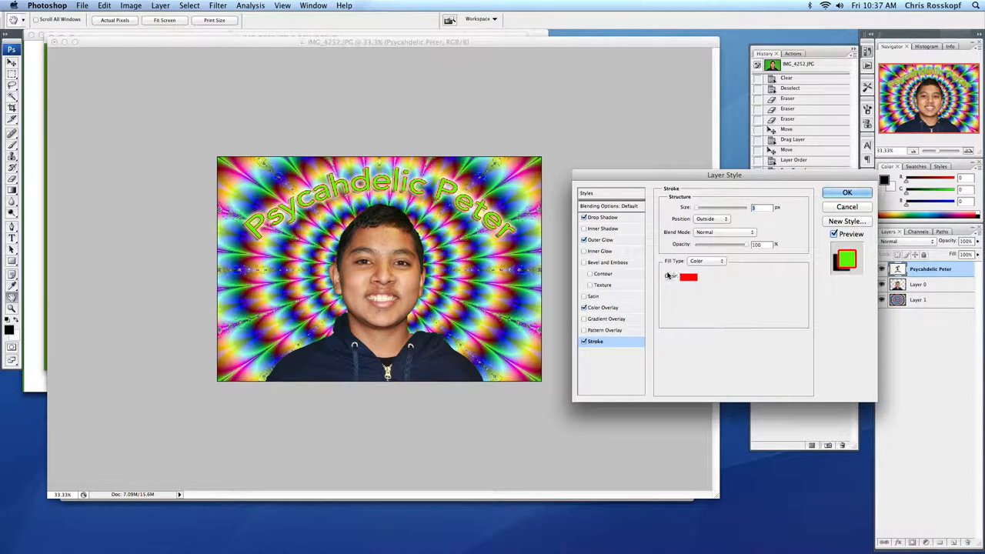
left_click(847, 191)
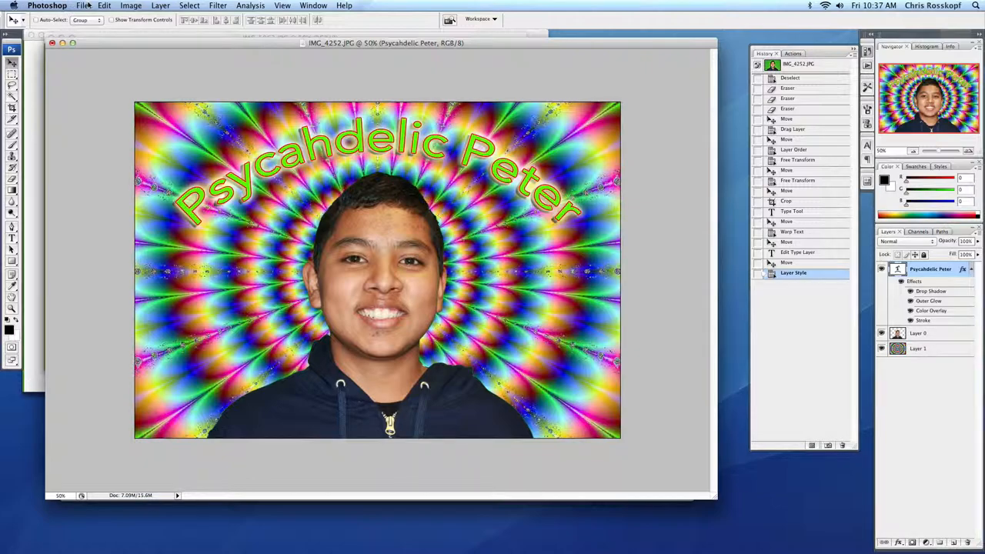
- Export via Save for Web & Devices as JPEG and proceed to the Save Optimized As sheet
left_click(89, 6)
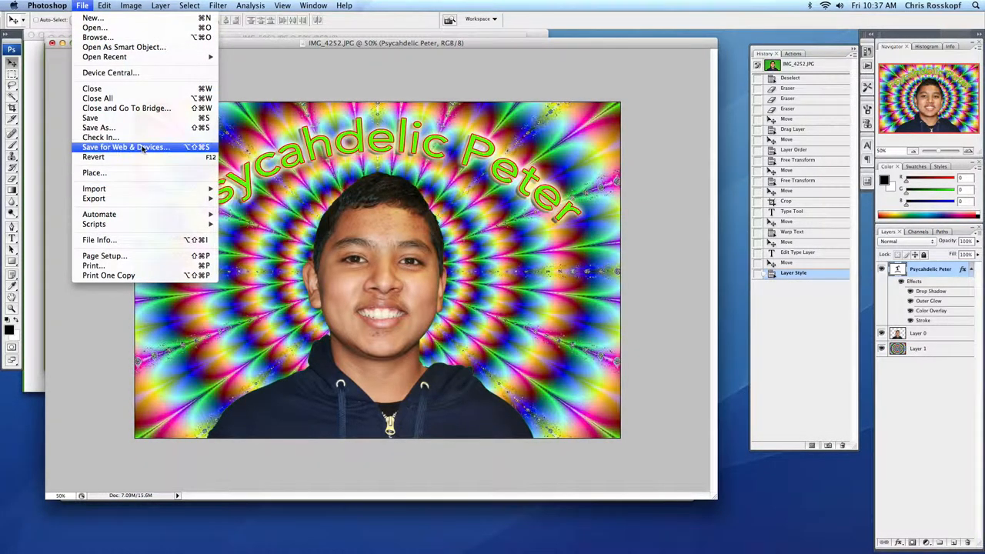
left_click(126, 147)
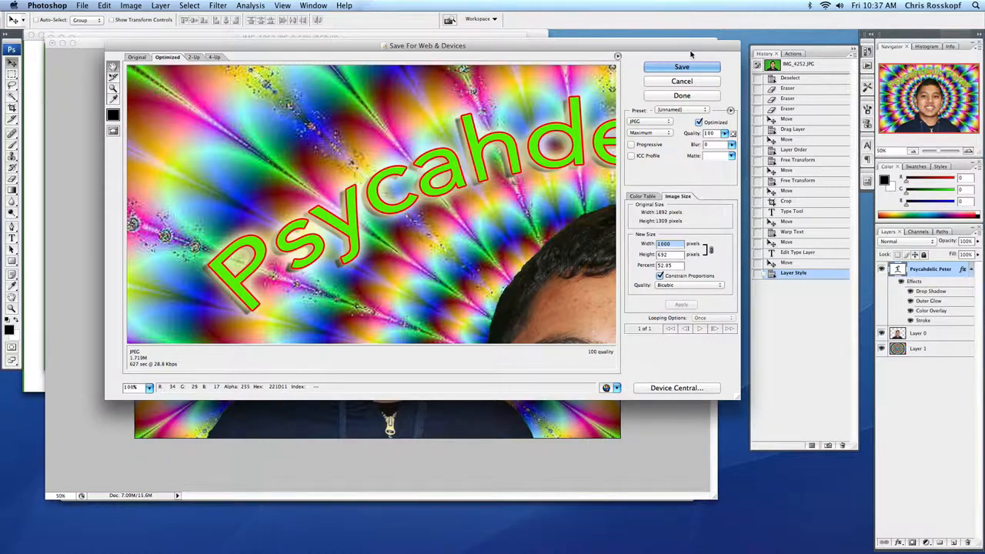
left_click(682, 68)
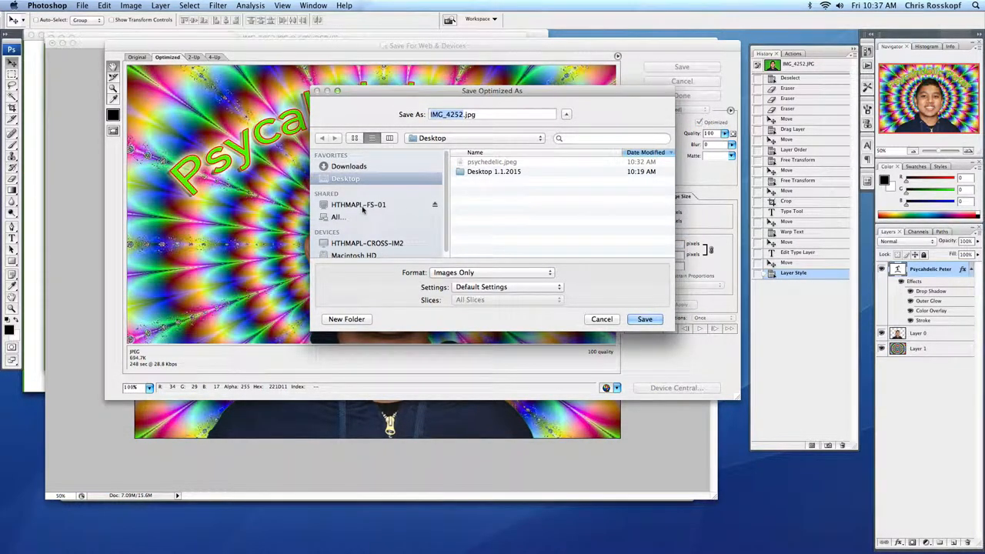
- Select the HTHMAPL-FS-01 server, cancel the save sheet, then reopen it browsing the server
left_click(359, 205)
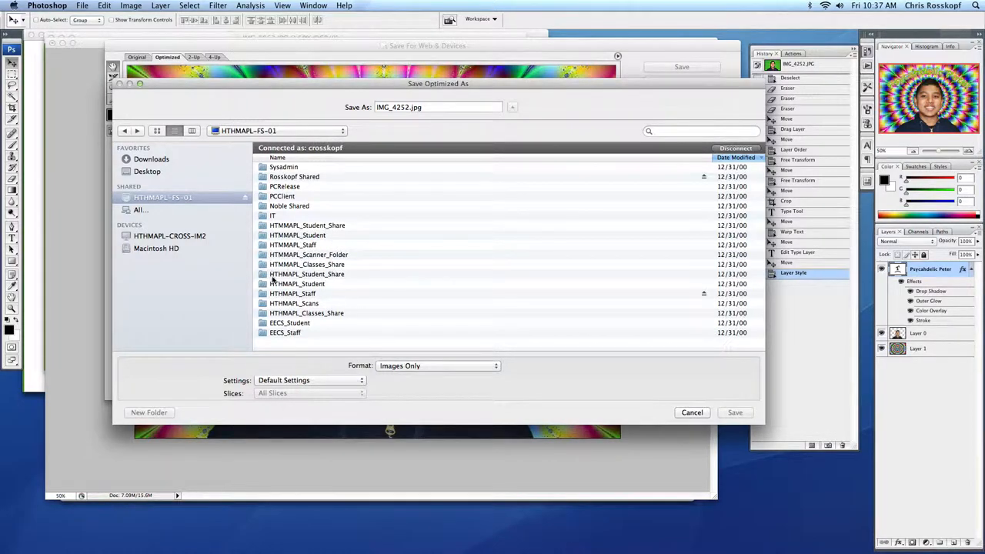
mouse_move(295, 274)
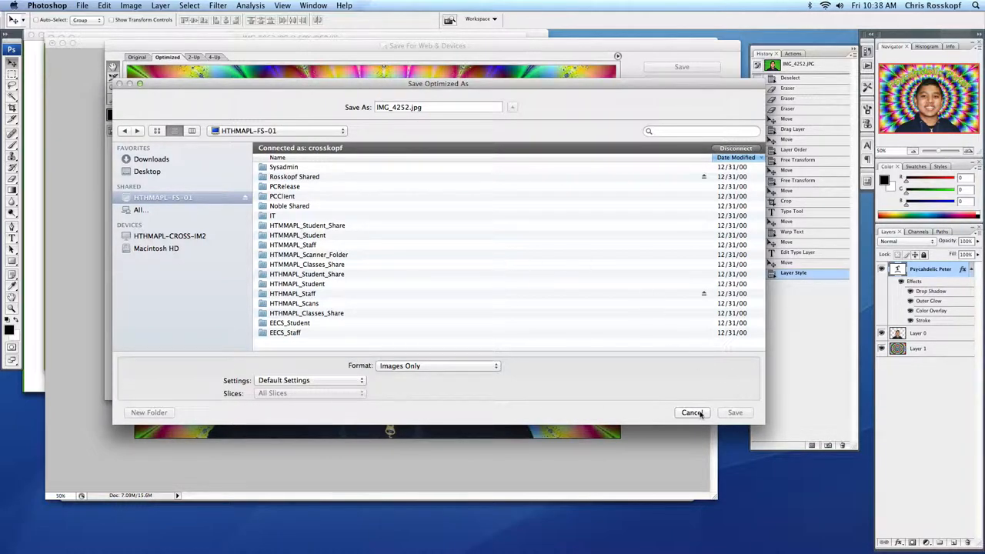
mouse_move(699, 416)
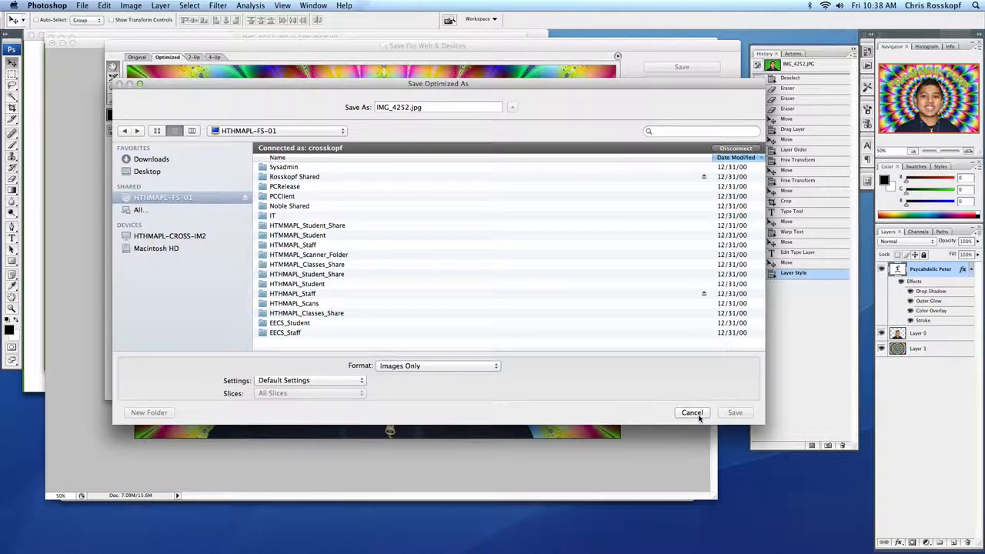
left_click(692, 412)
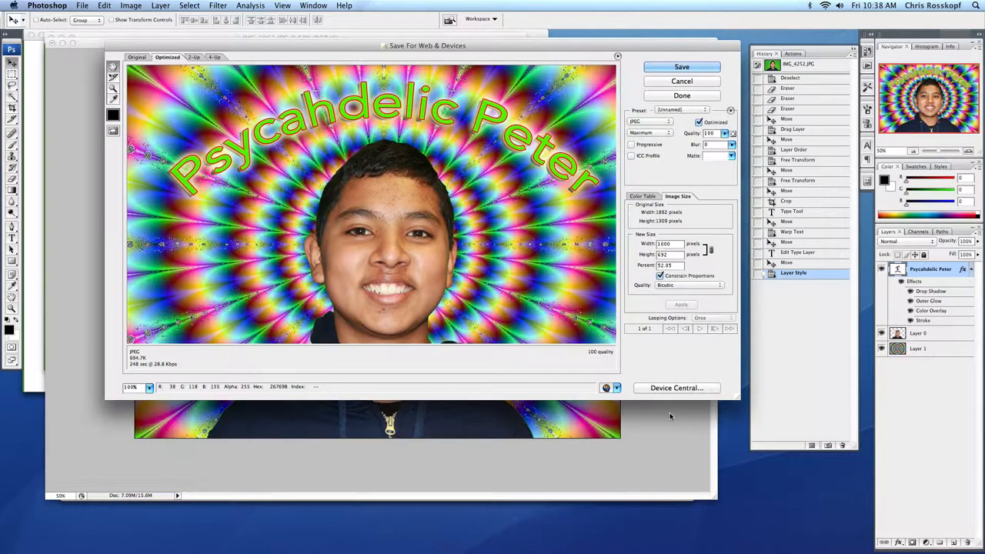
left_click(682, 68)
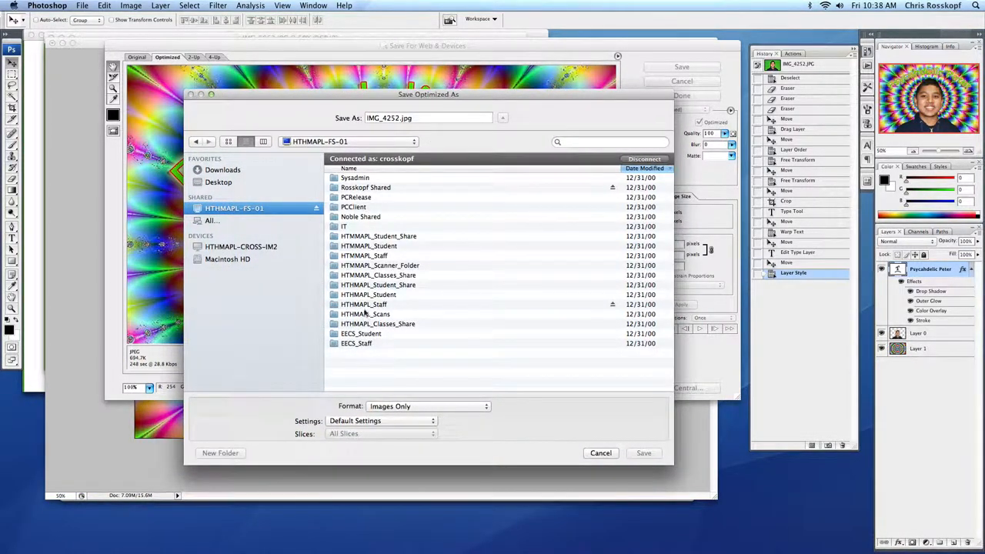
- Browse into Rosskopf Shared > 2014-2015 > semester and create a 'Final Work' folder
double_click(367, 188)
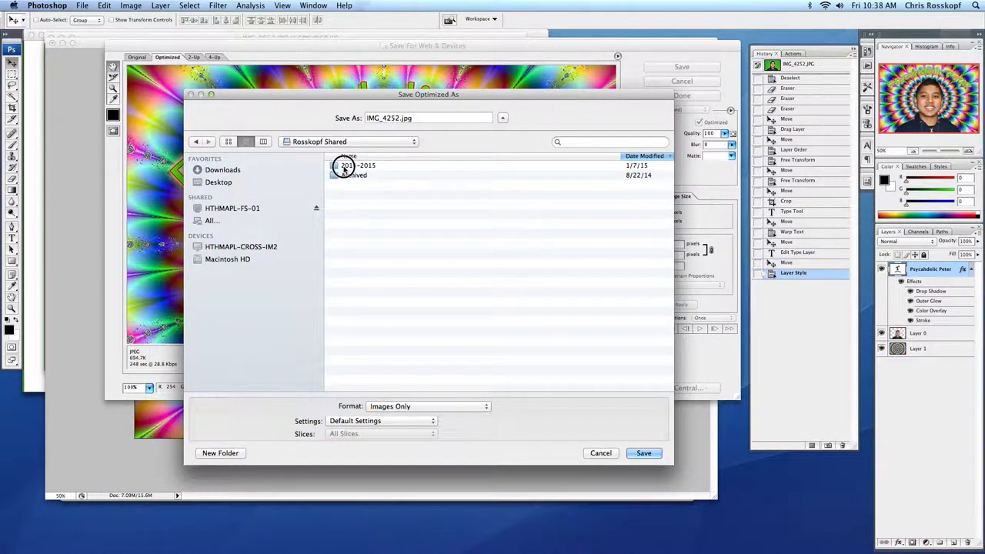
double_click(347, 166)
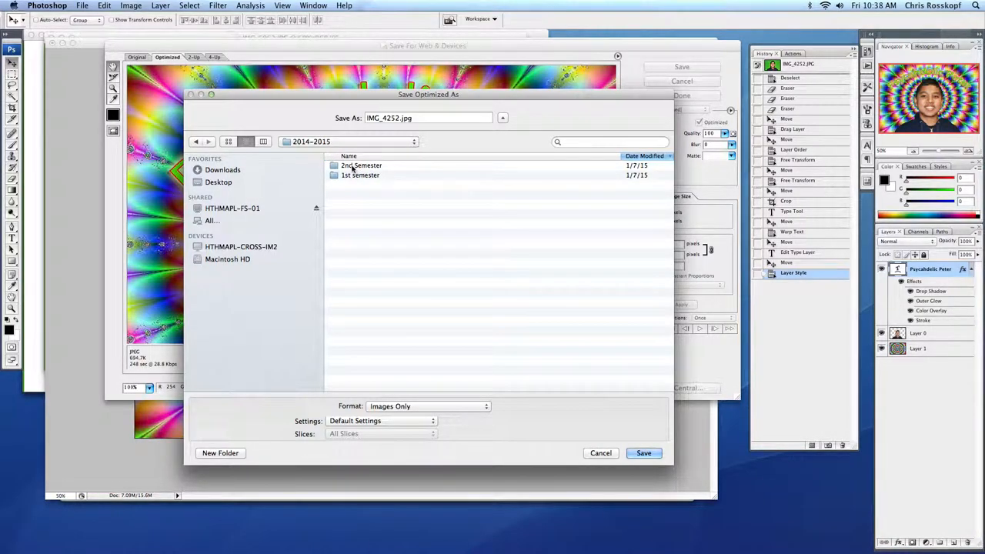
double_click(360, 166)
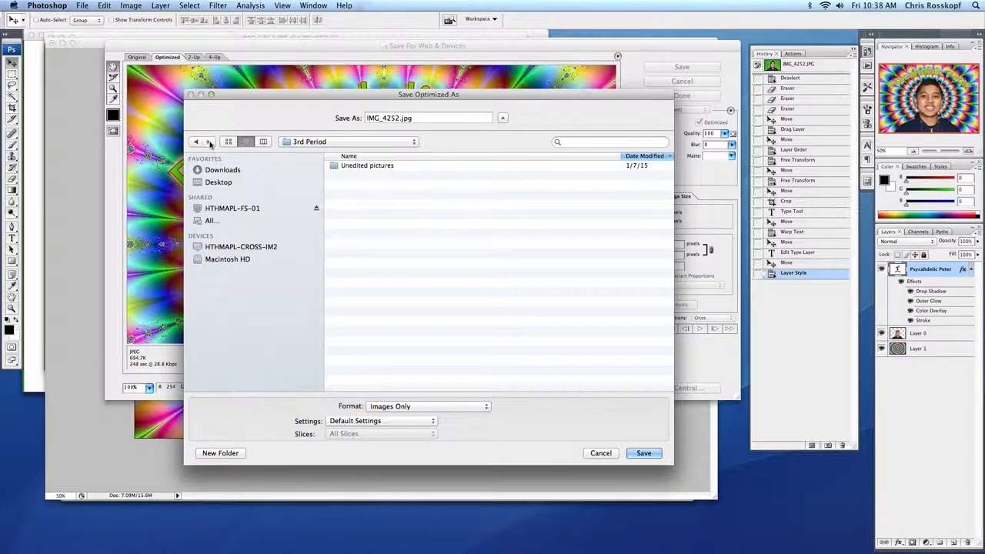
left_click(220, 453)
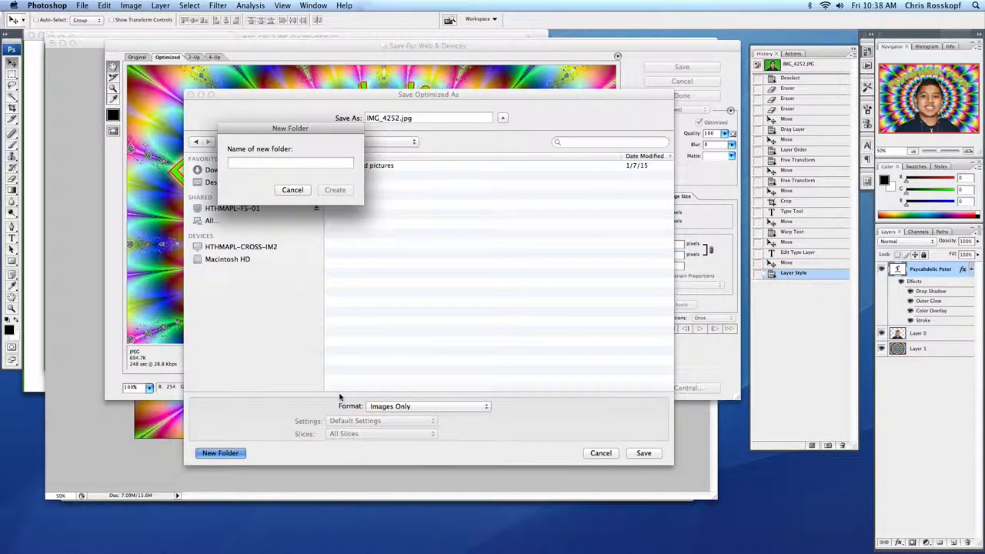
type("Final Work")
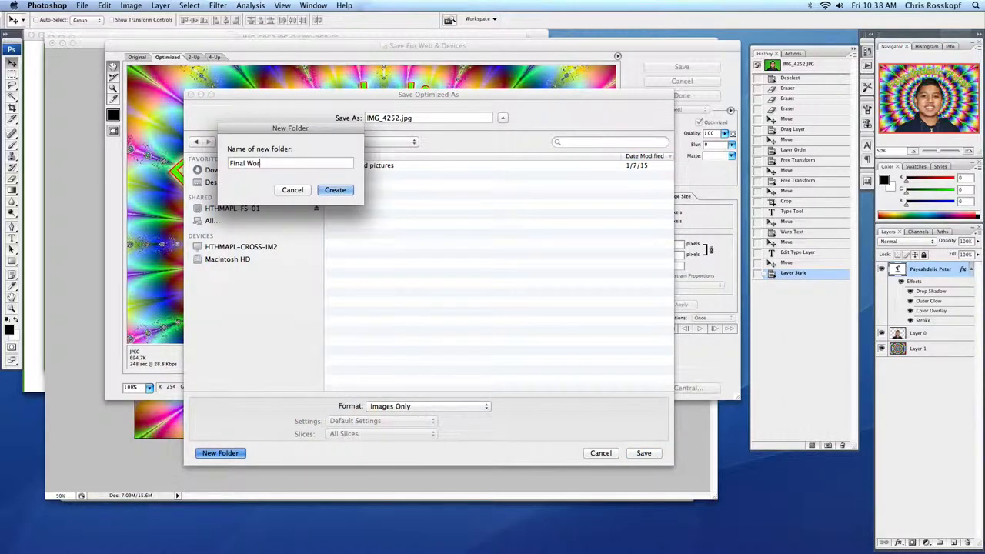
left_click(336, 189)
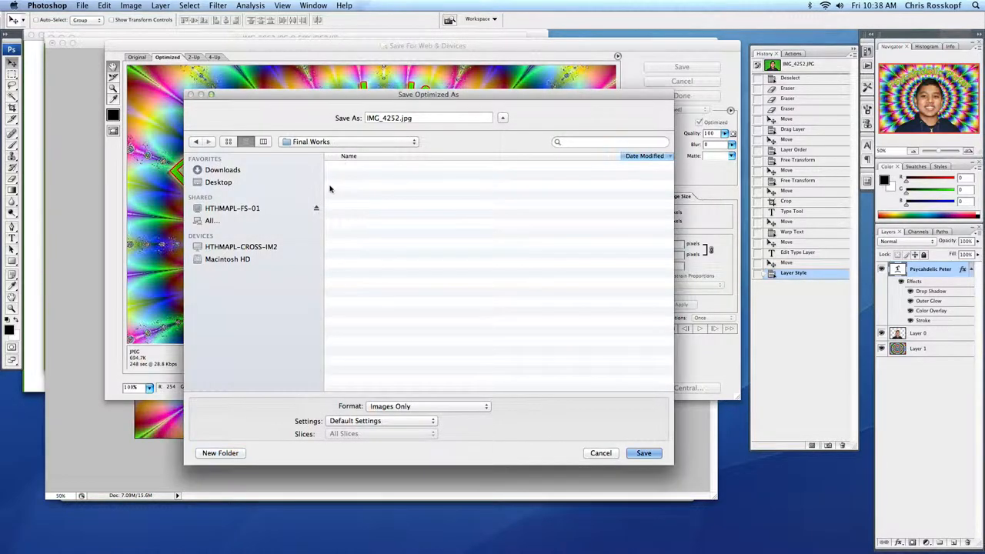
- Create a second folder named for the Alliterative Photoshop portrait assignment
left_click(222, 453)
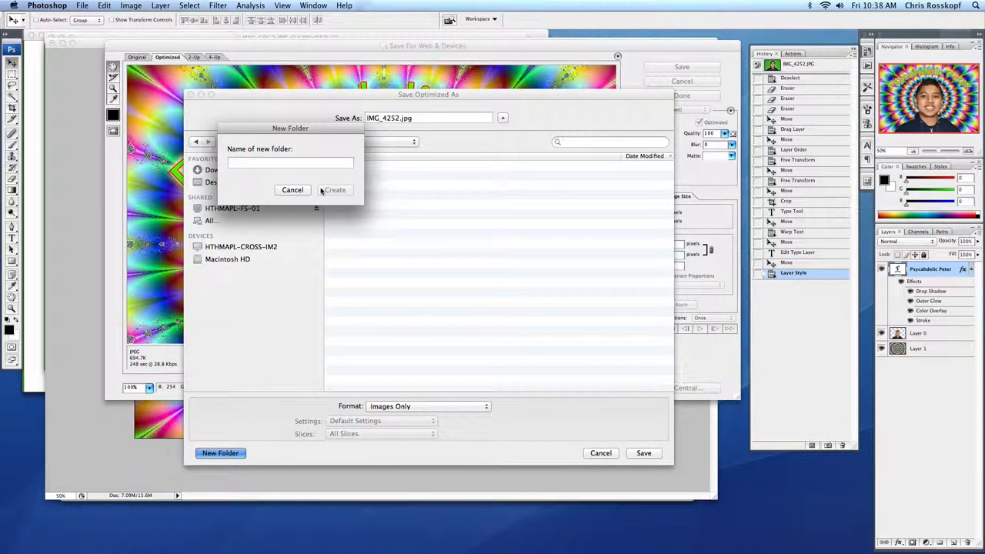
type("Alliterative")
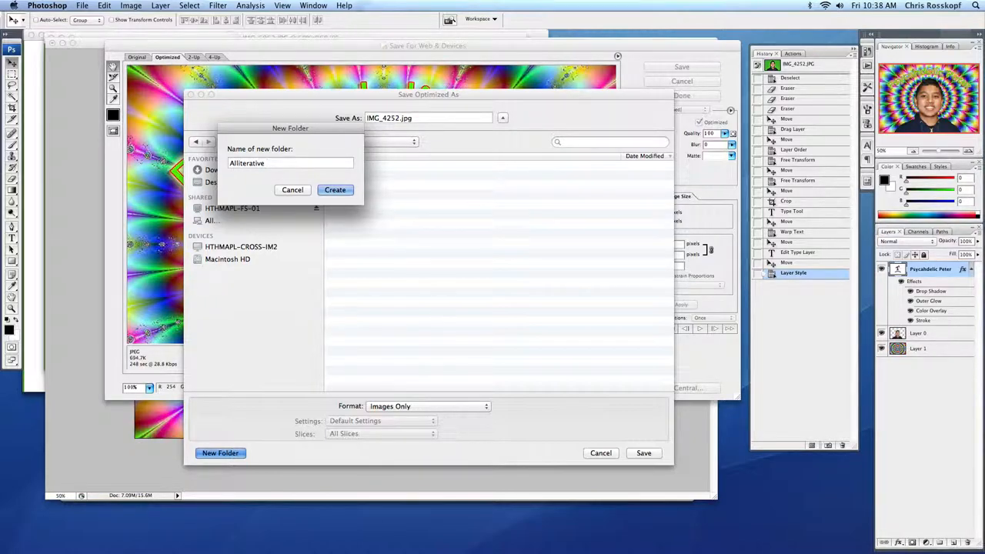
type("Photoshop Portr")
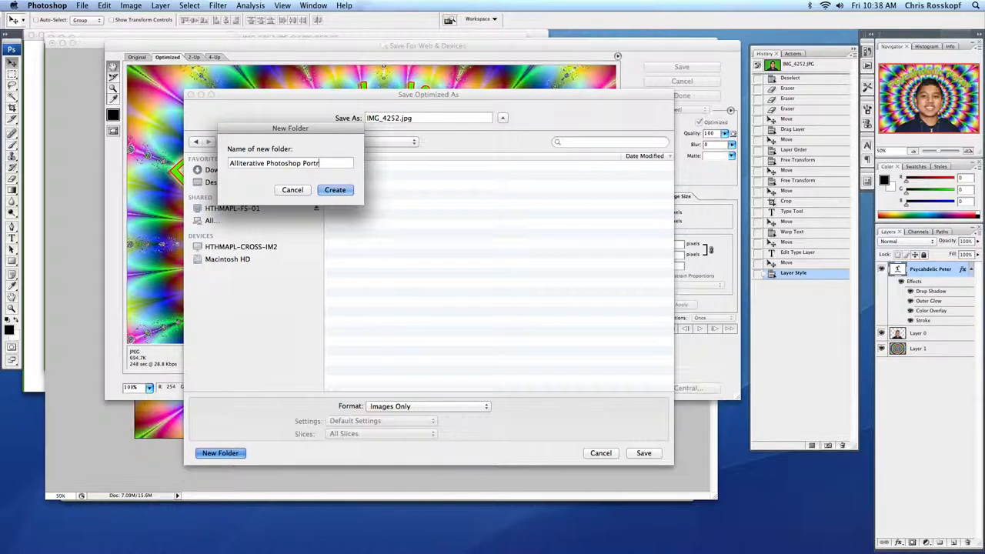
left_click(335, 191)
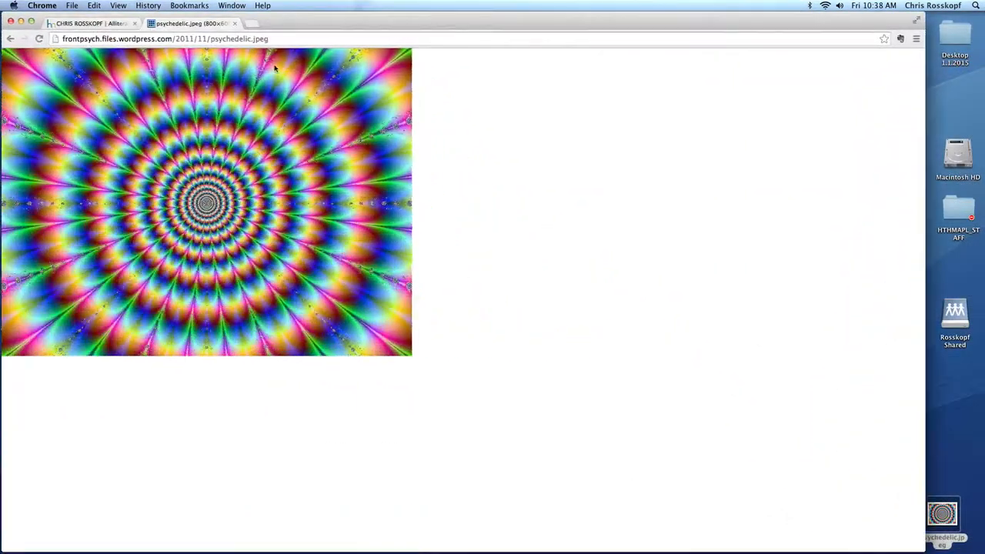
- Scroll the Alliterative Photoshop Pic post to Leave a Reply, start adding an image, then cancel the URL prompt
left_click(92, 23)
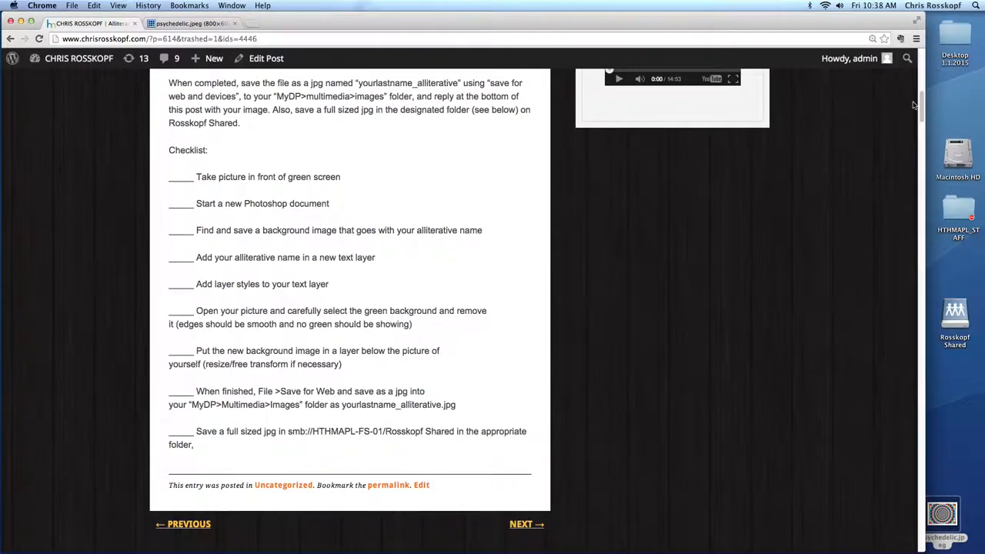
scroll("up", 3)
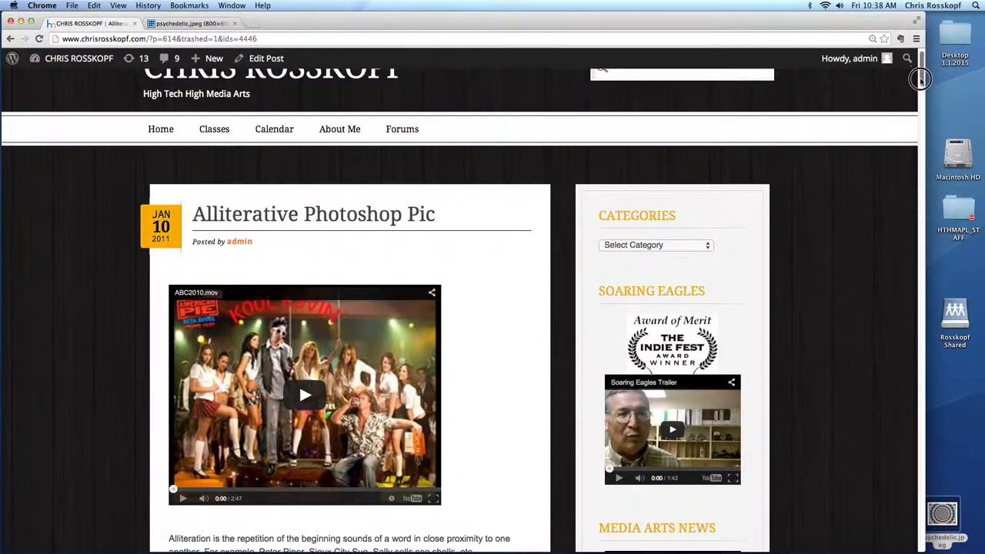
scroll("down", 3)
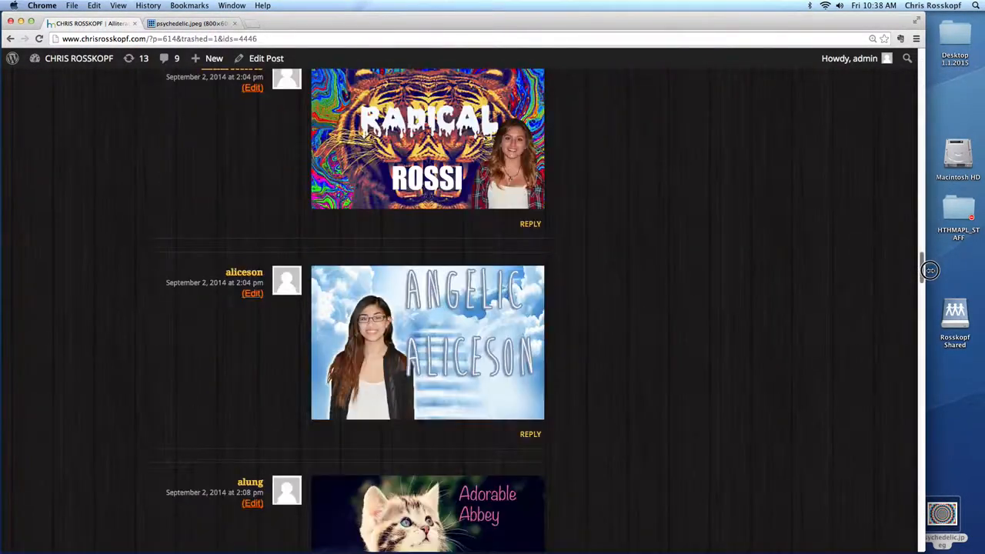
scroll("down", 3)
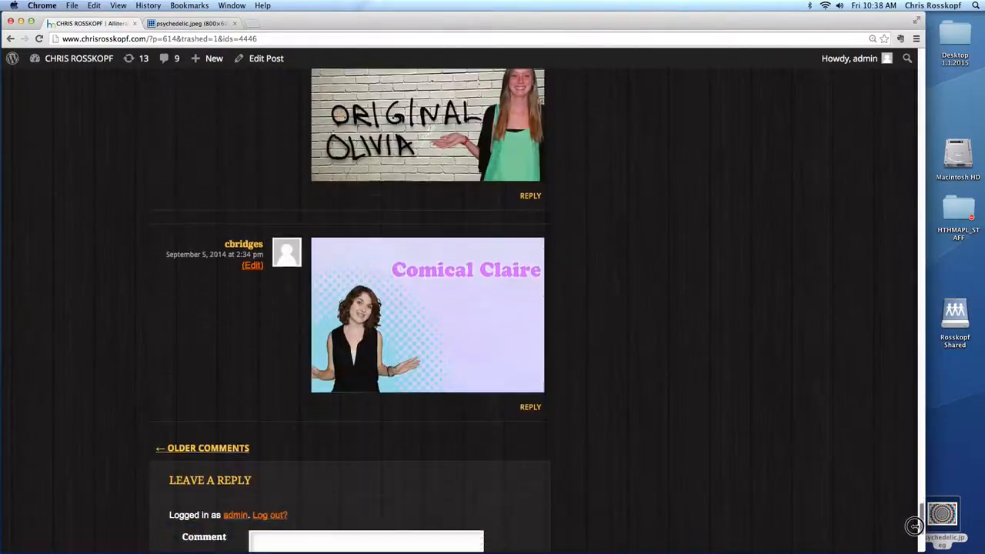
scroll("down", 3)
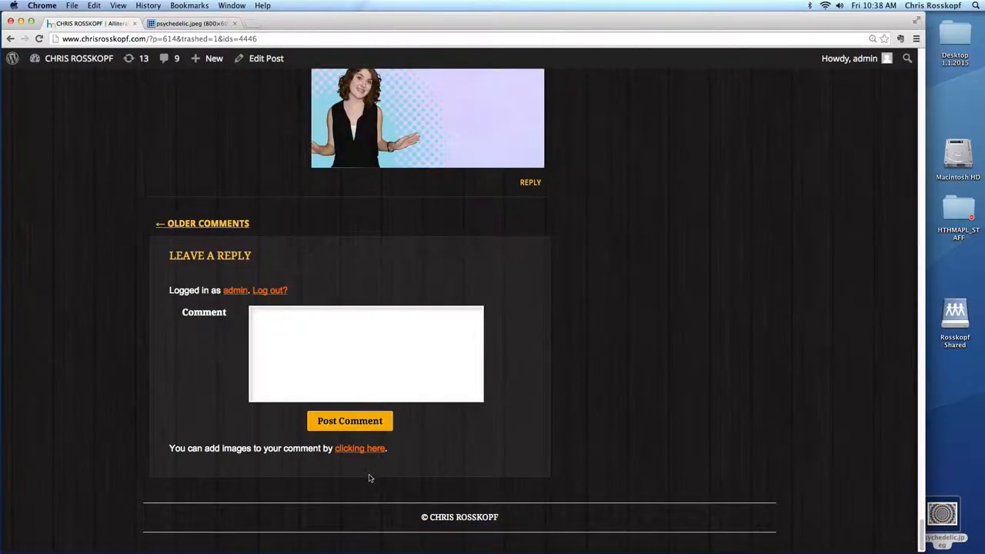
left_click(361, 450)
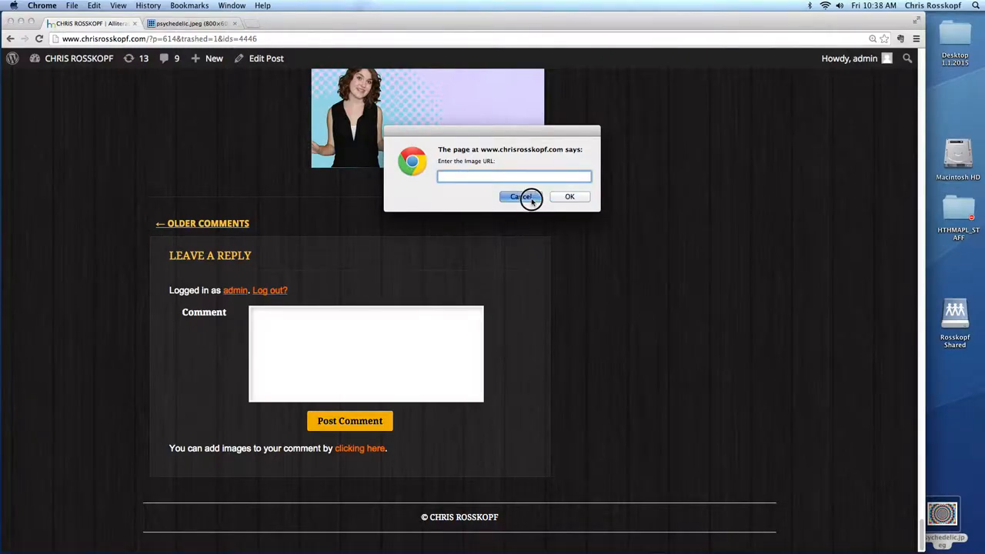
left_click(524, 197)
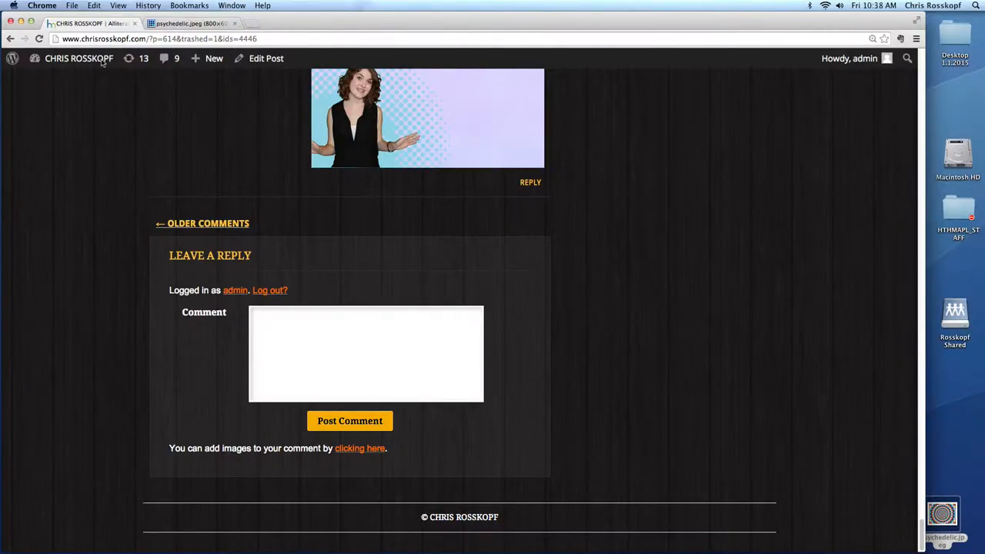